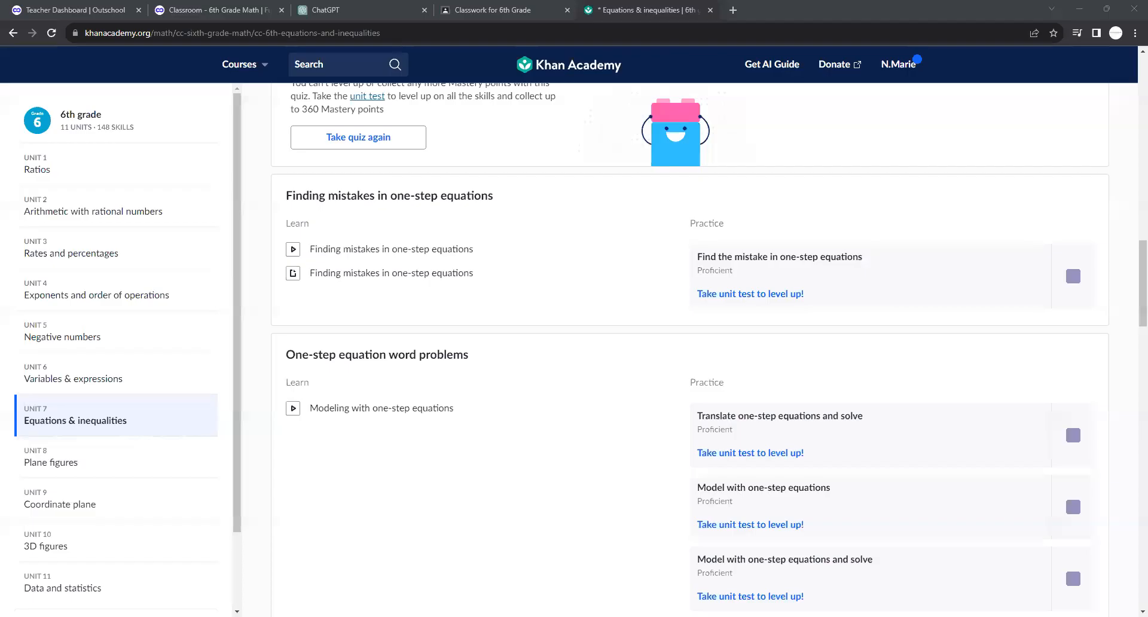
Step: Start the Find the mistake practice and answer Subira's problem correctly
scroll("up", 3)
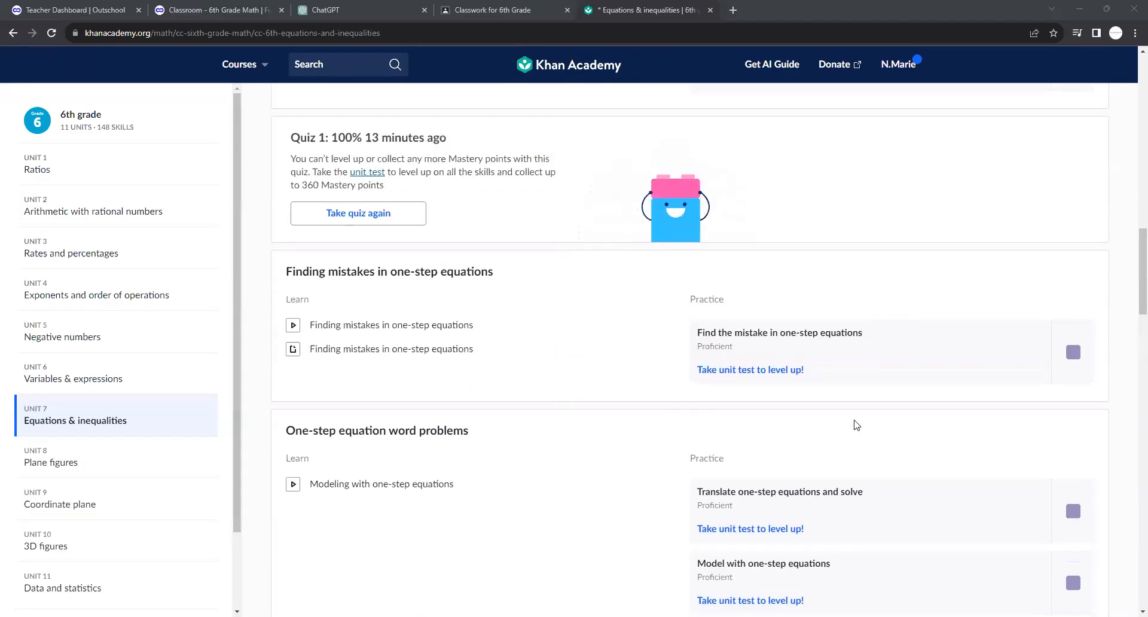
scroll("up", 3)
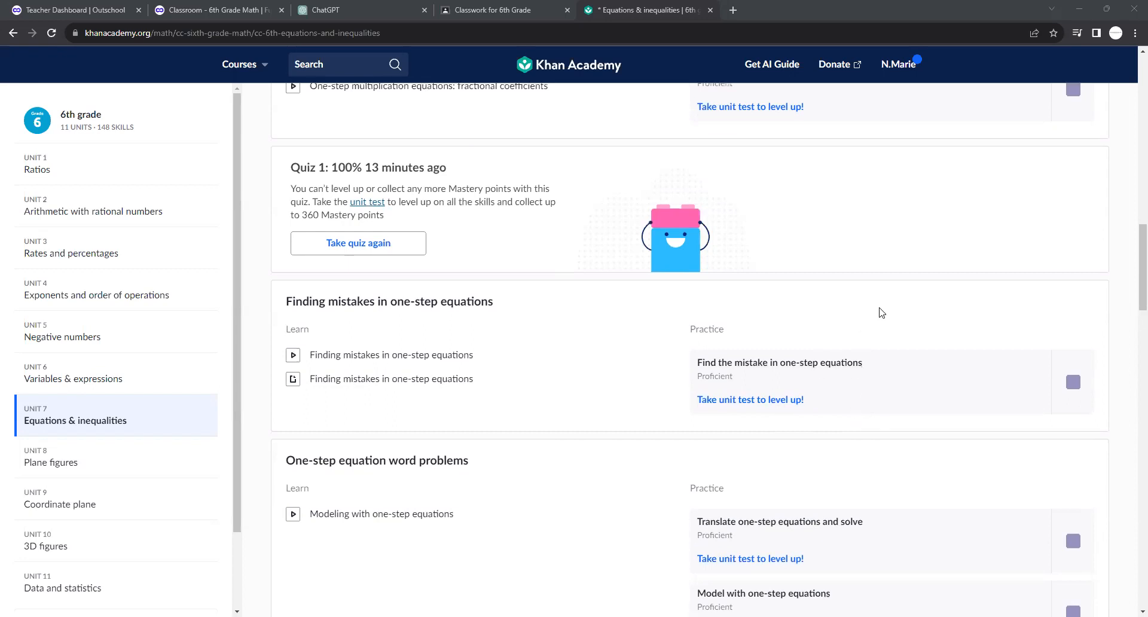
scroll("down", 3)
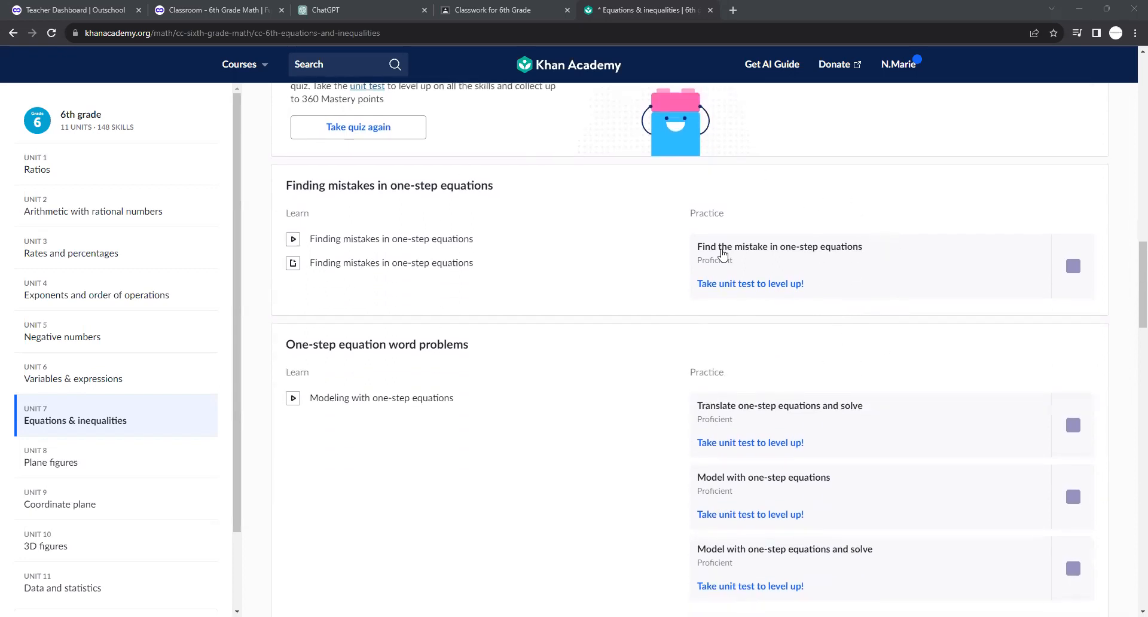
scroll("down", 3)
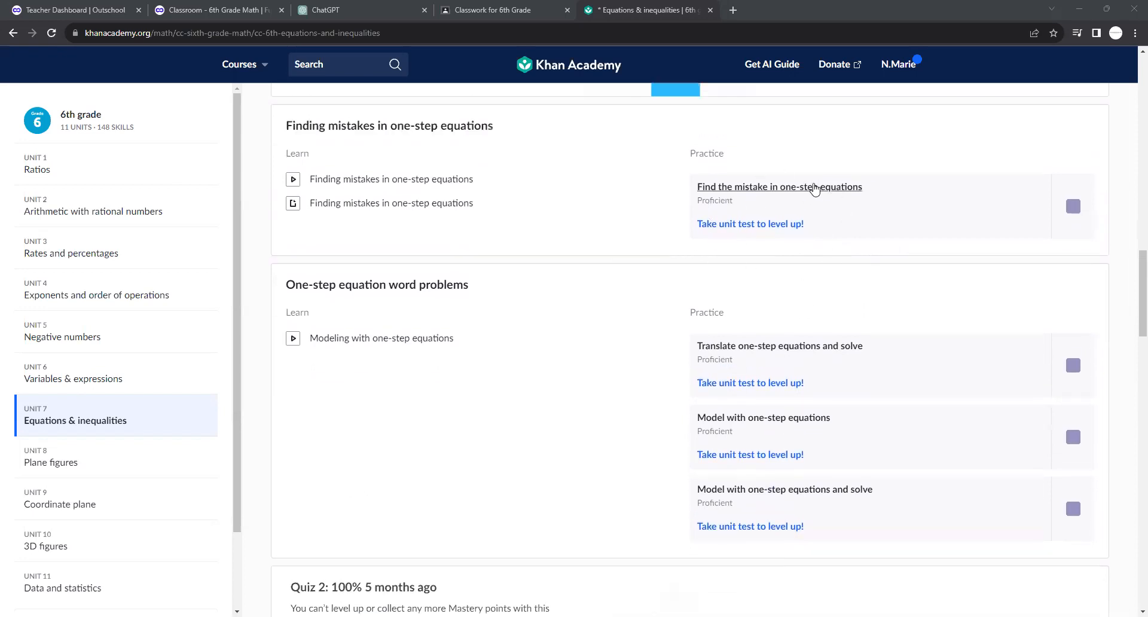
left_click(778, 186)
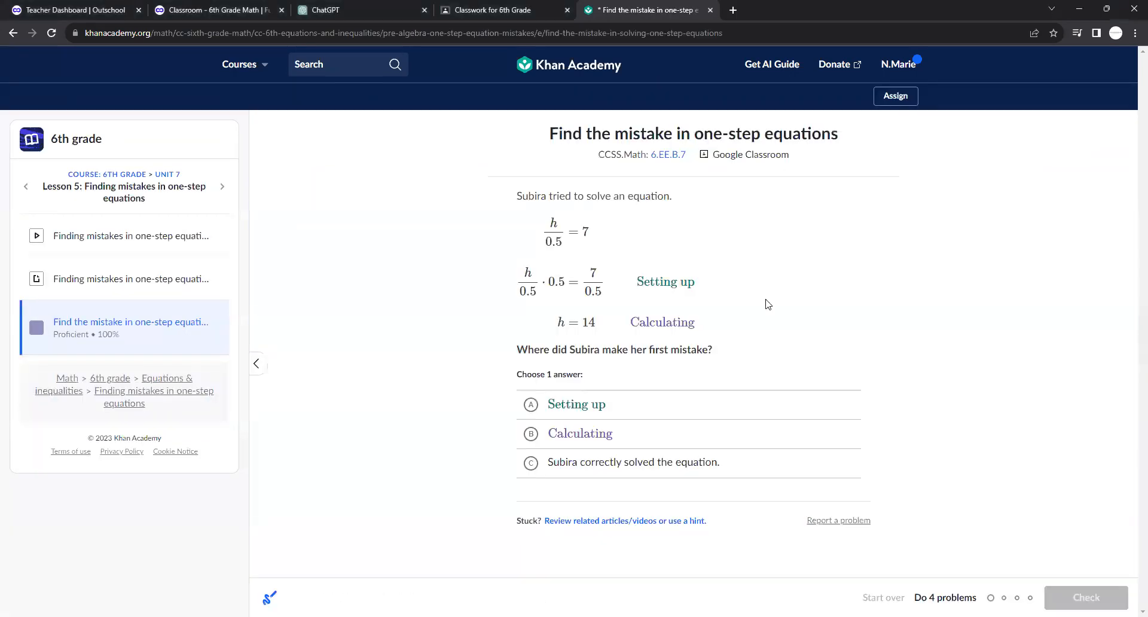
mouse_move(586, 230)
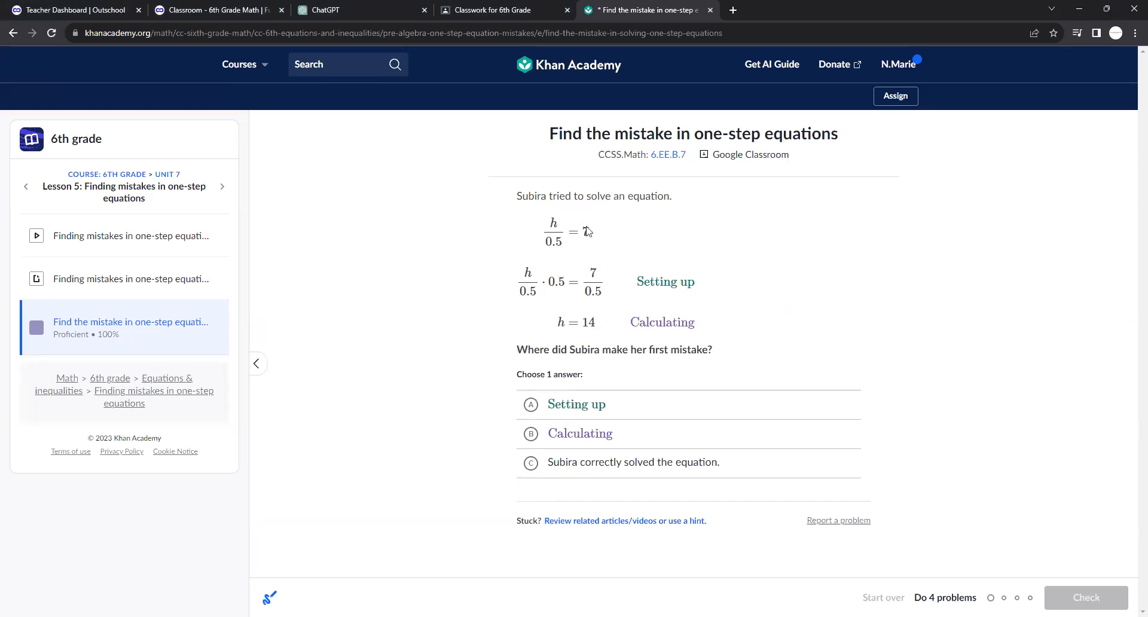
mouse_move(555, 254)
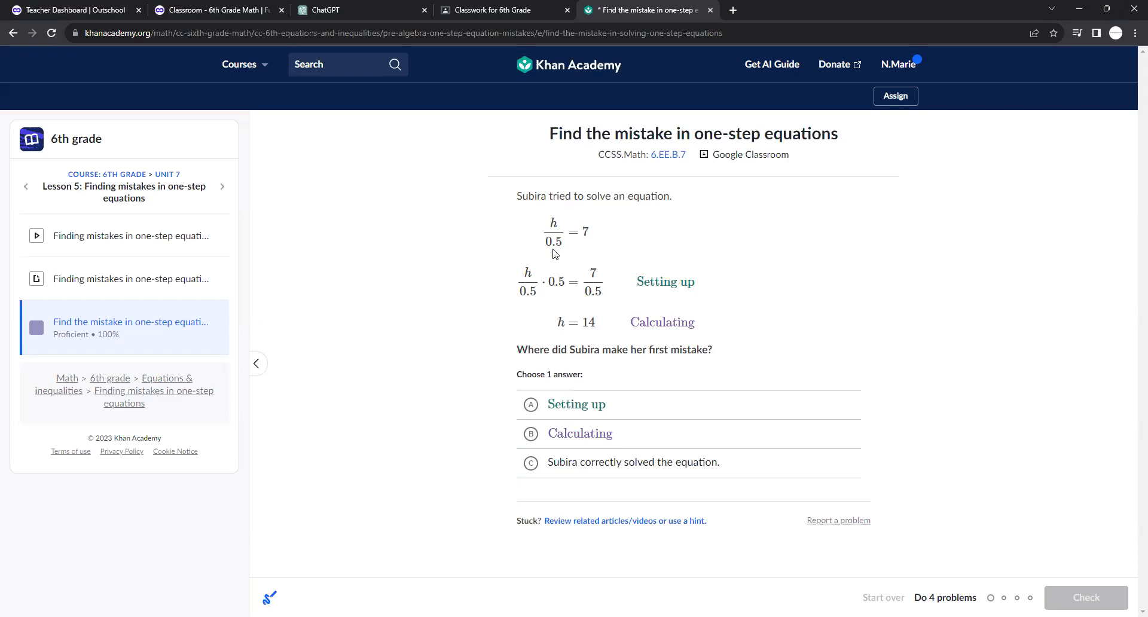
mouse_move(559, 325)
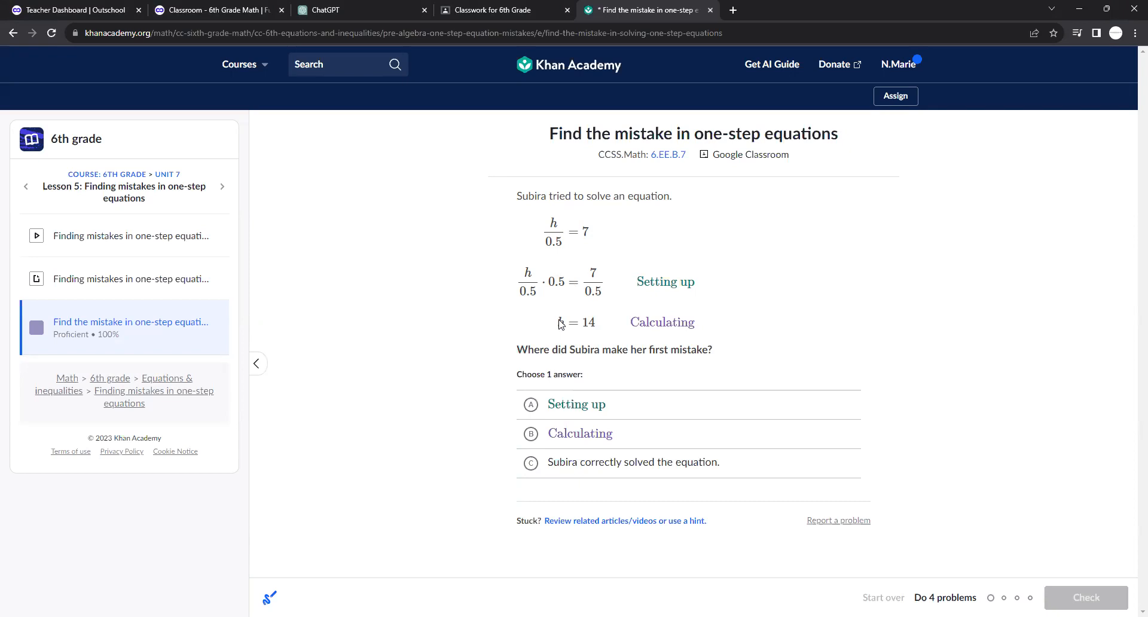
mouse_move(599, 292)
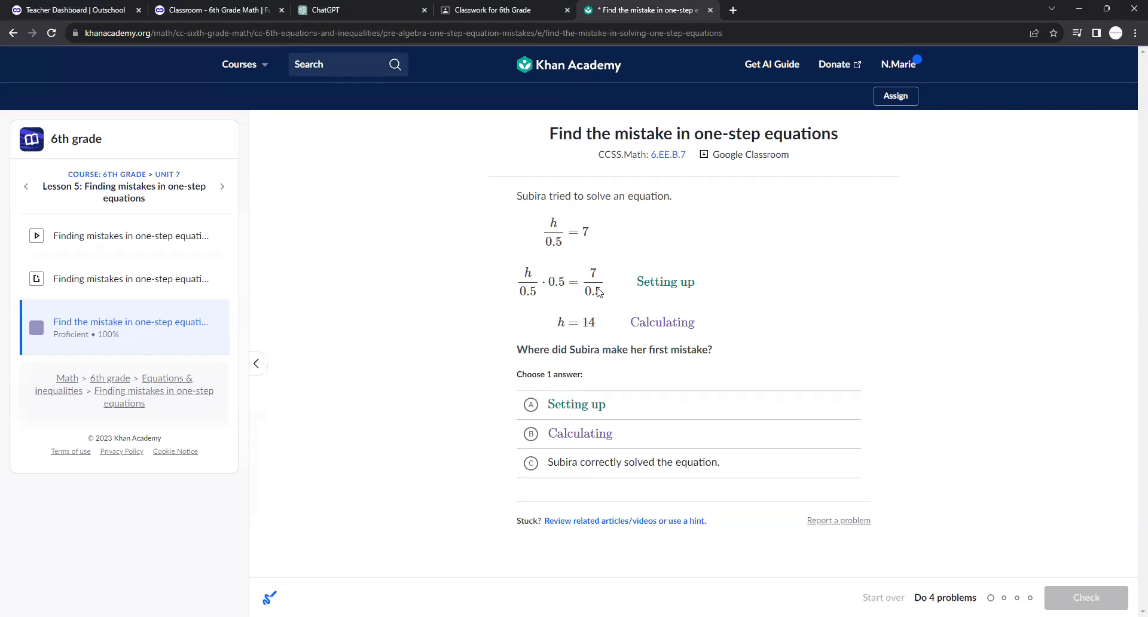
mouse_move(714, 570)
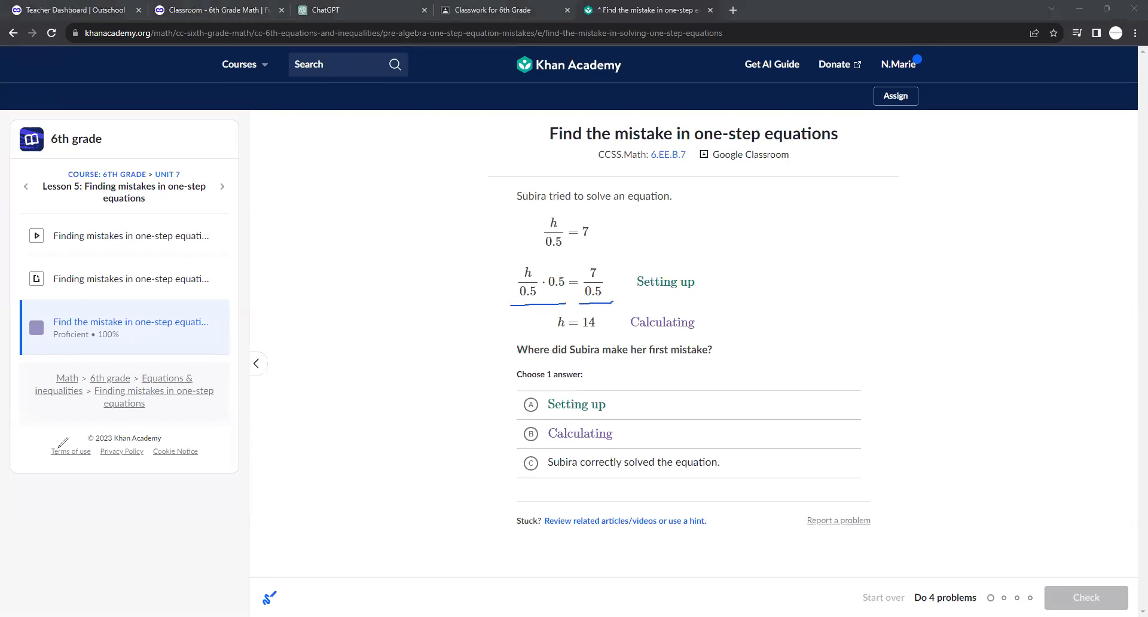
left_click(530, 404)
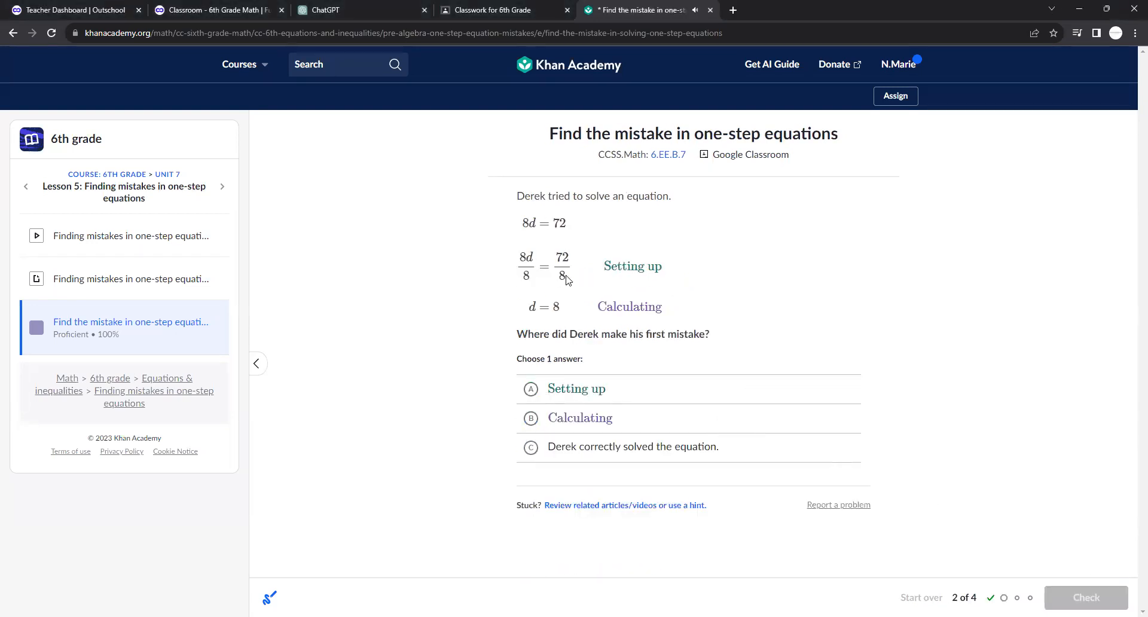
mouse_move(569, 256)
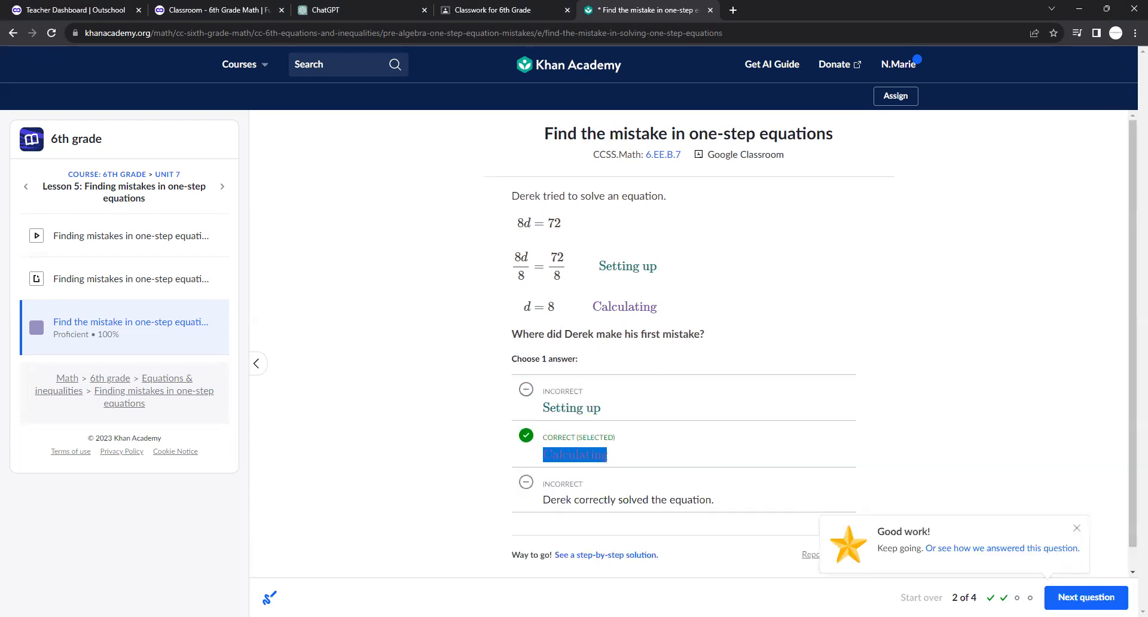
left_click(1085, 597)
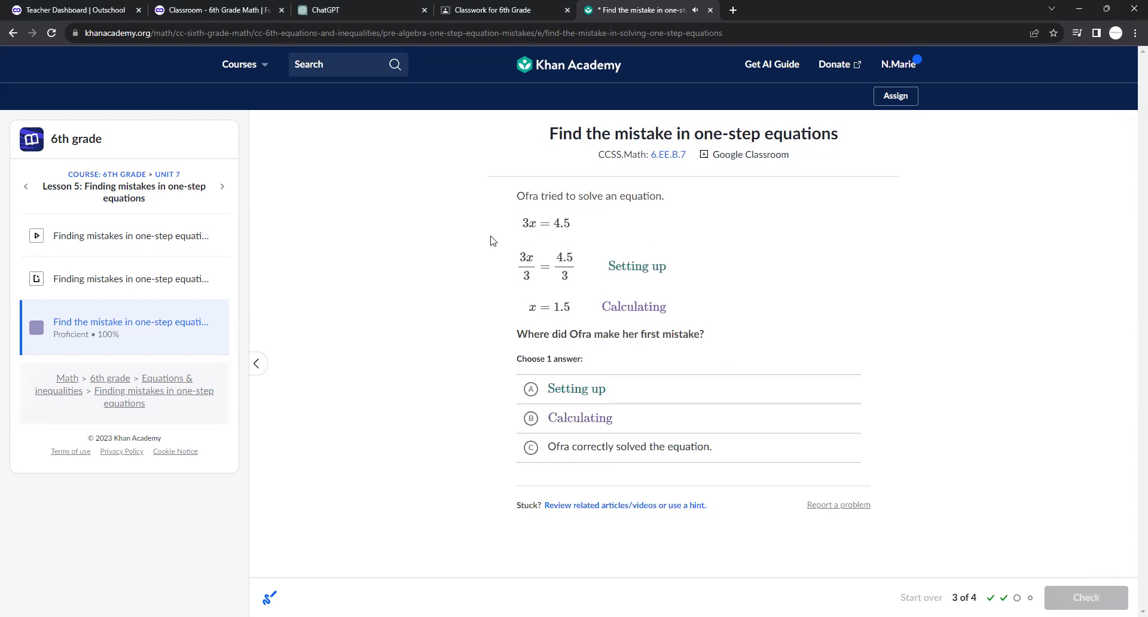
mouse_move(542, 267)
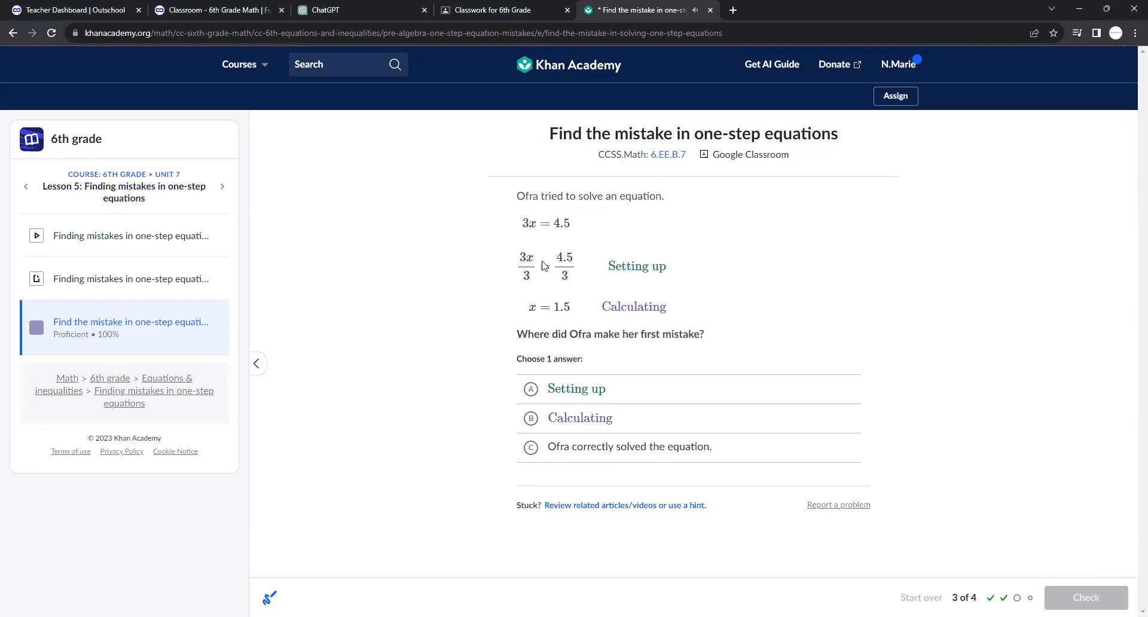
mouse_move(581, 316)
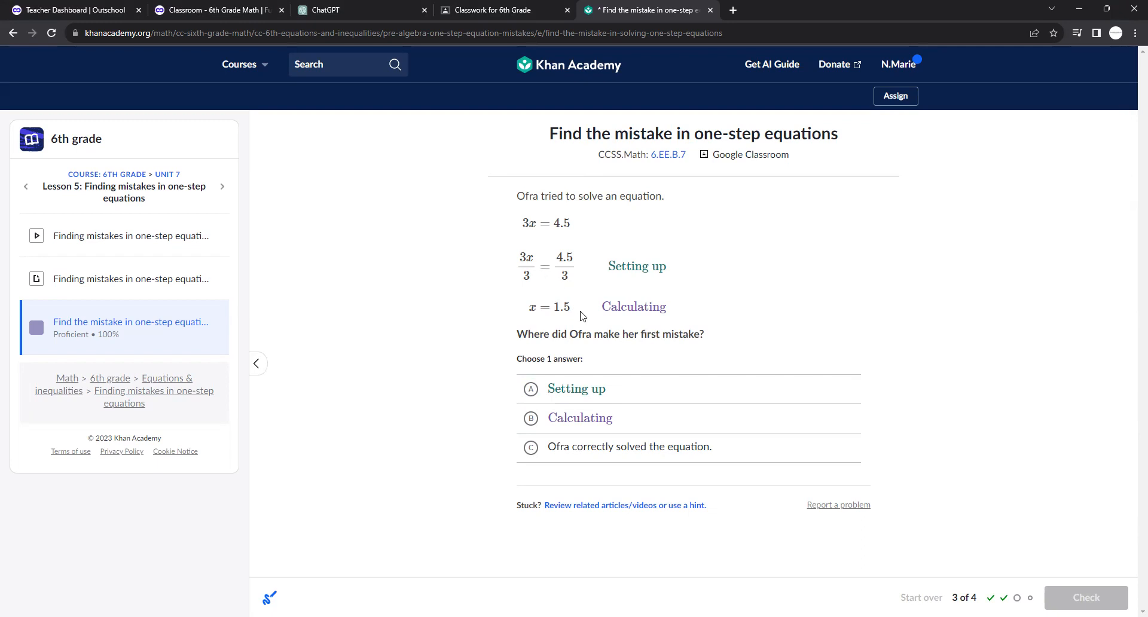
Step: Answer Ofra's problem as solved correctly and Nasir's as Setting up, then advance to Lesson 6
left_click(530, 447)
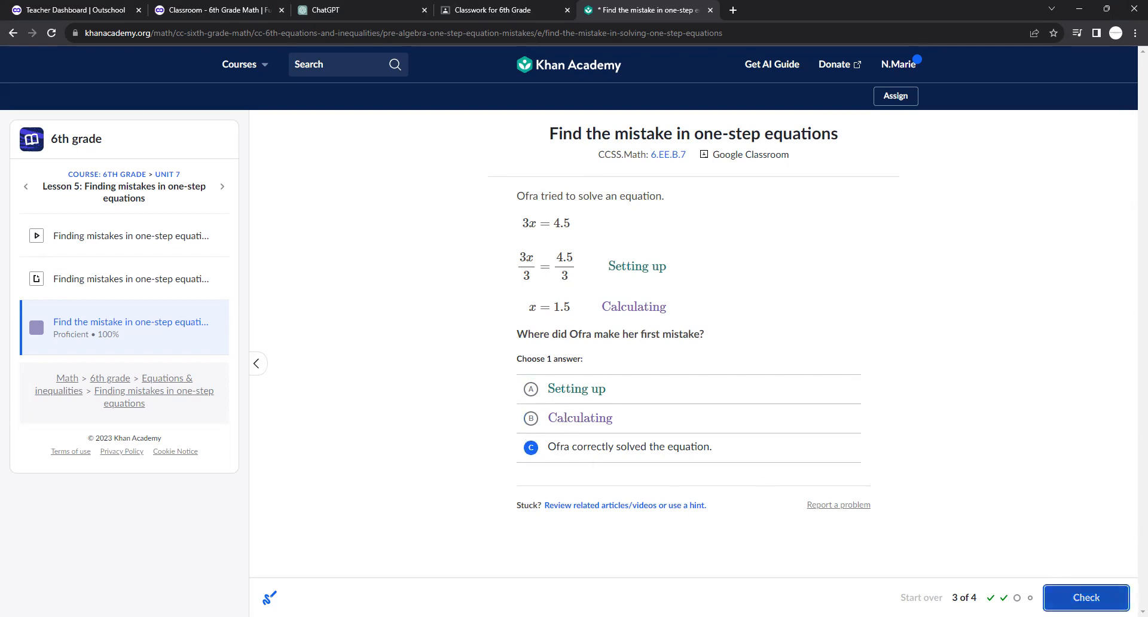
left_click(1085, 597)
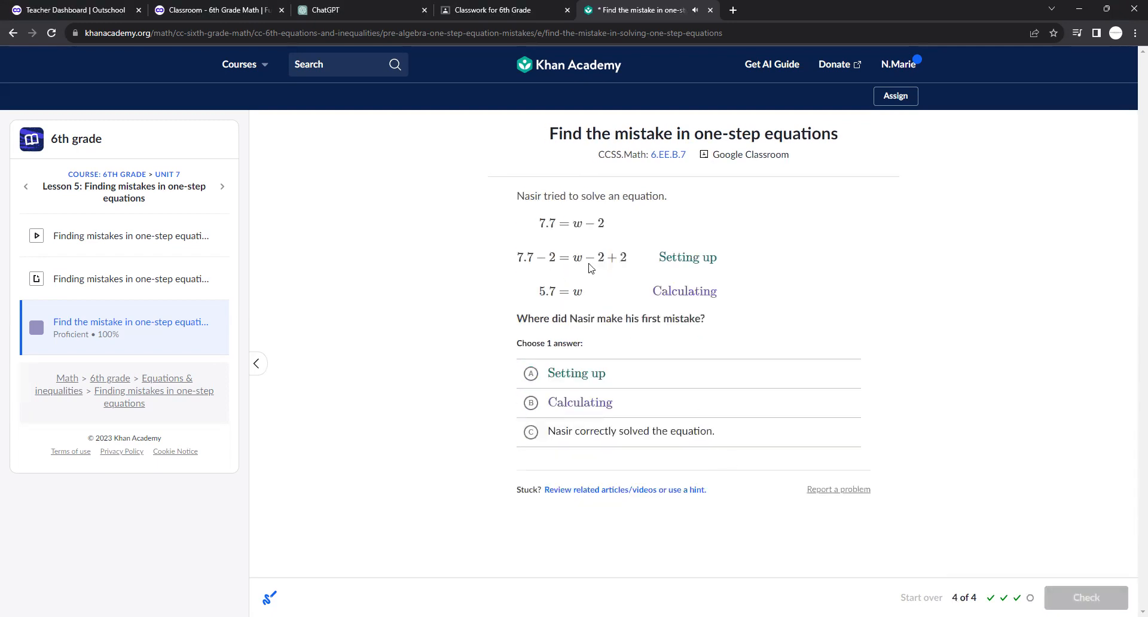
mouse_move(558, 270)
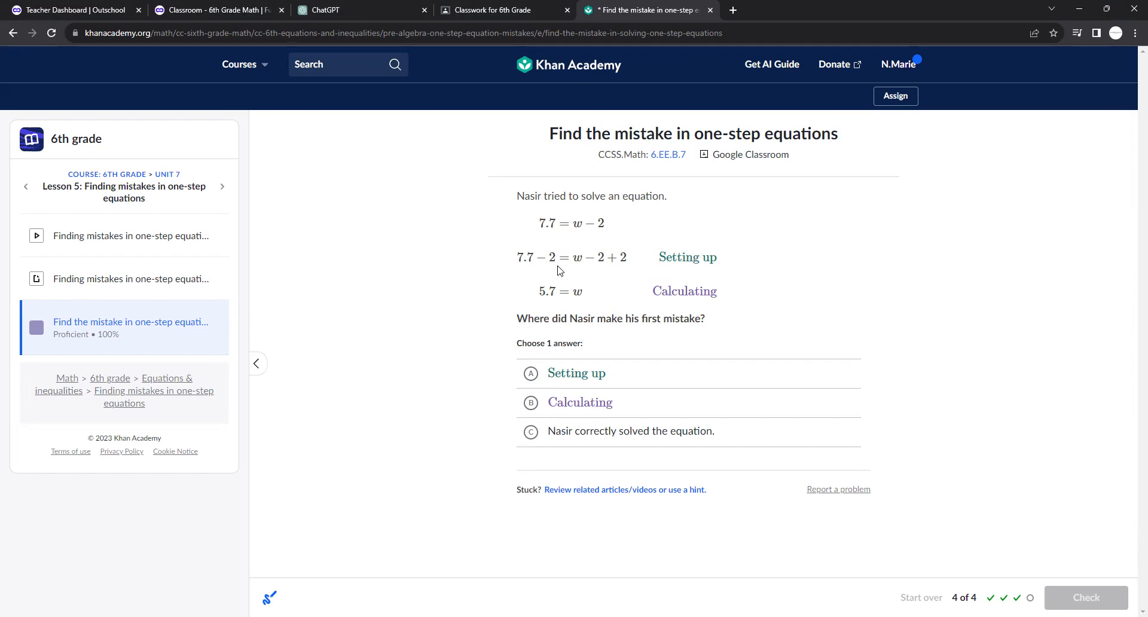
mouse_move(550, 265)
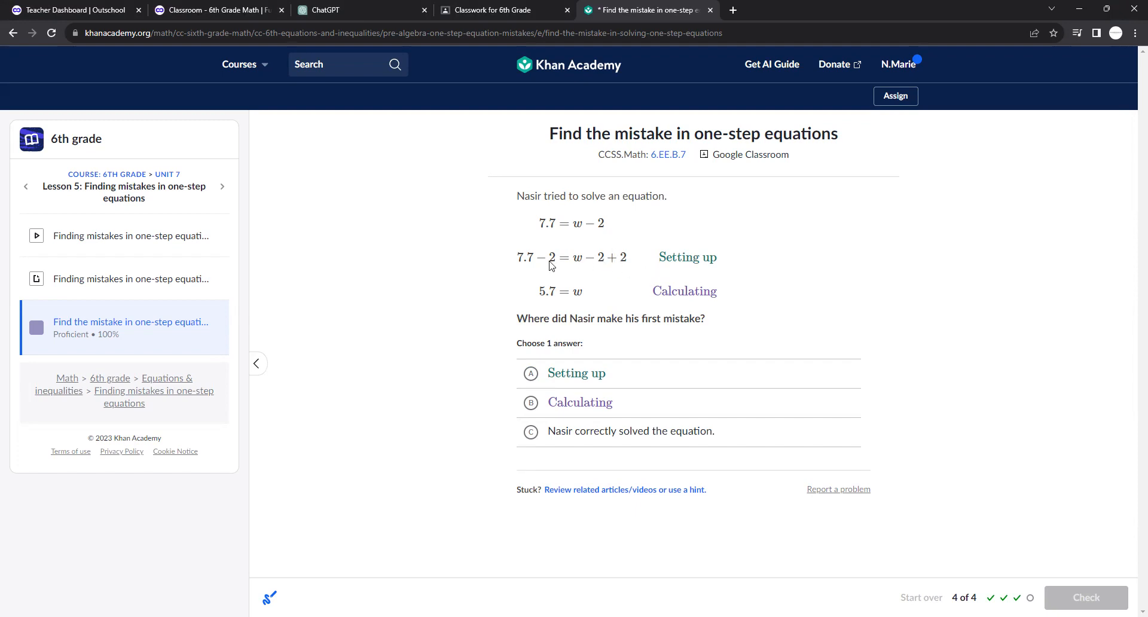
left_click(1085, 597)
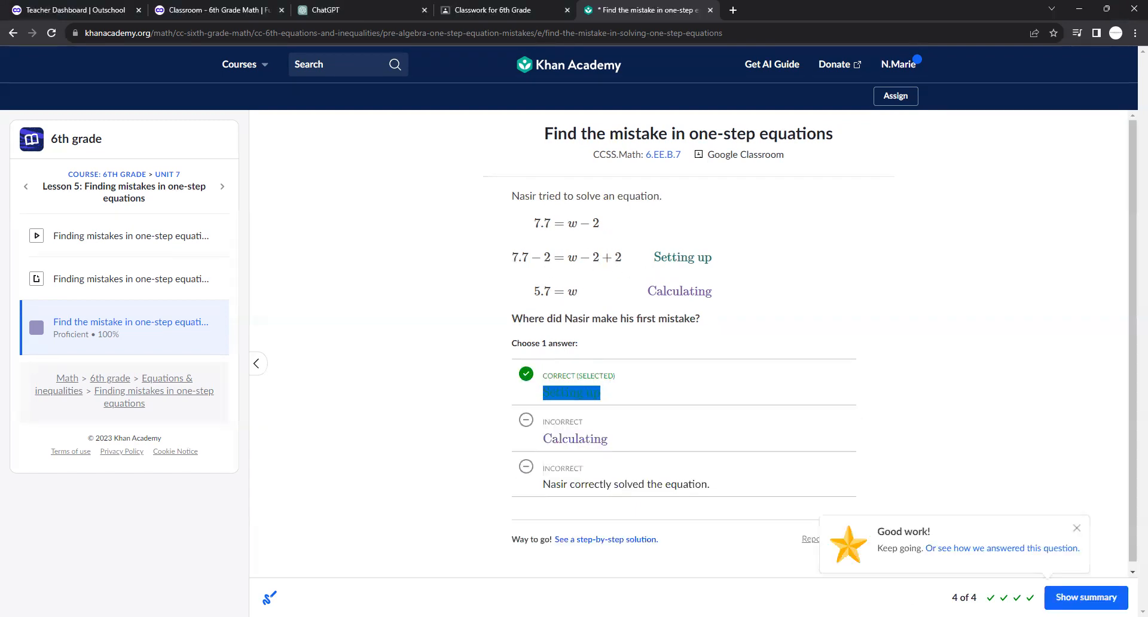
left_click(221, 185)
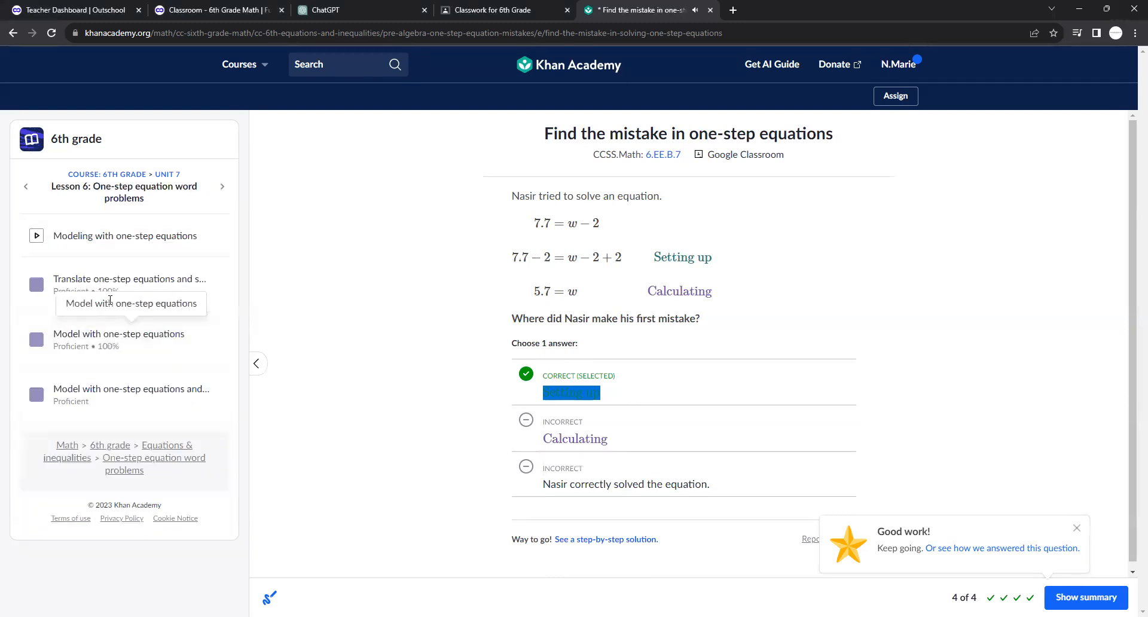
Step: Collapse the lesson sidebar so the first equation problem is centred and wider
left_click(124, 284)
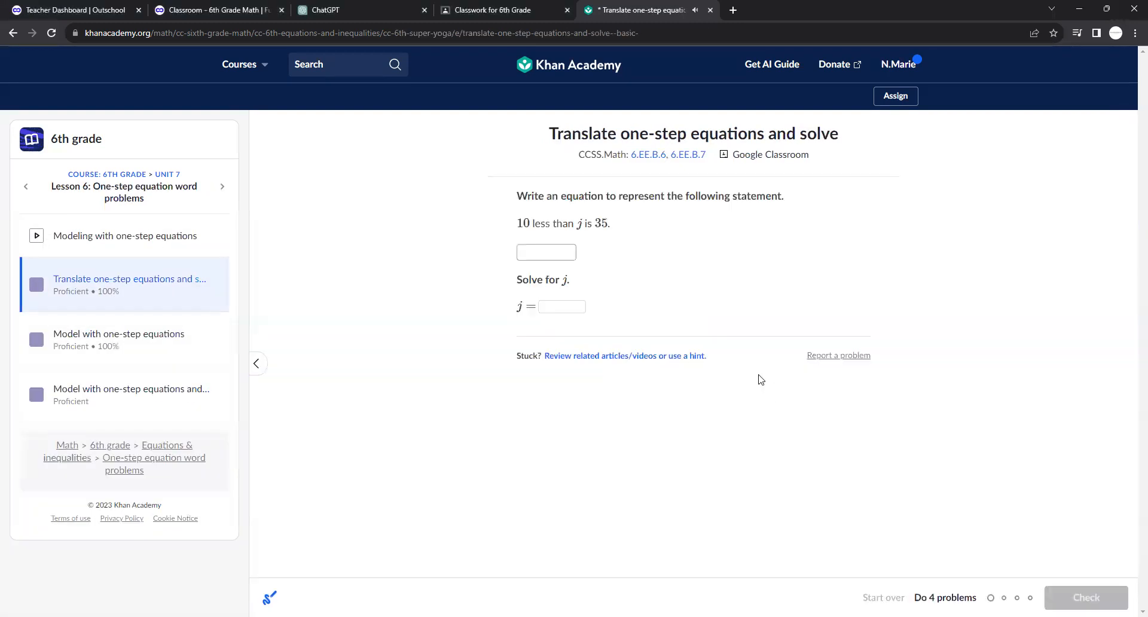
mouse_move(1103, 433)
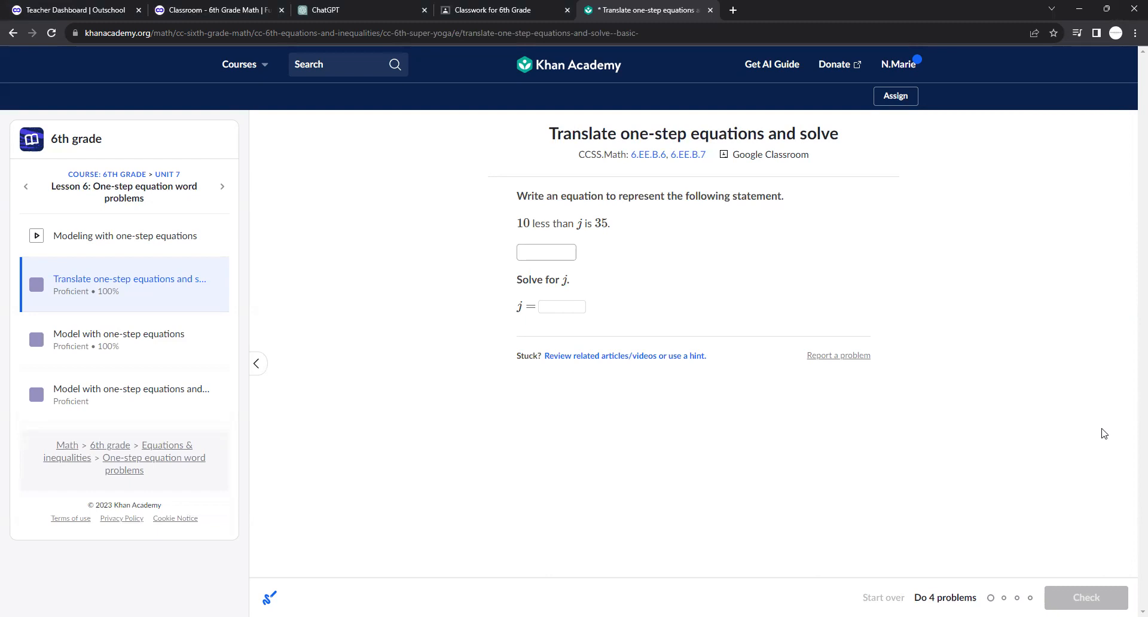
mouse_move(359, 573)
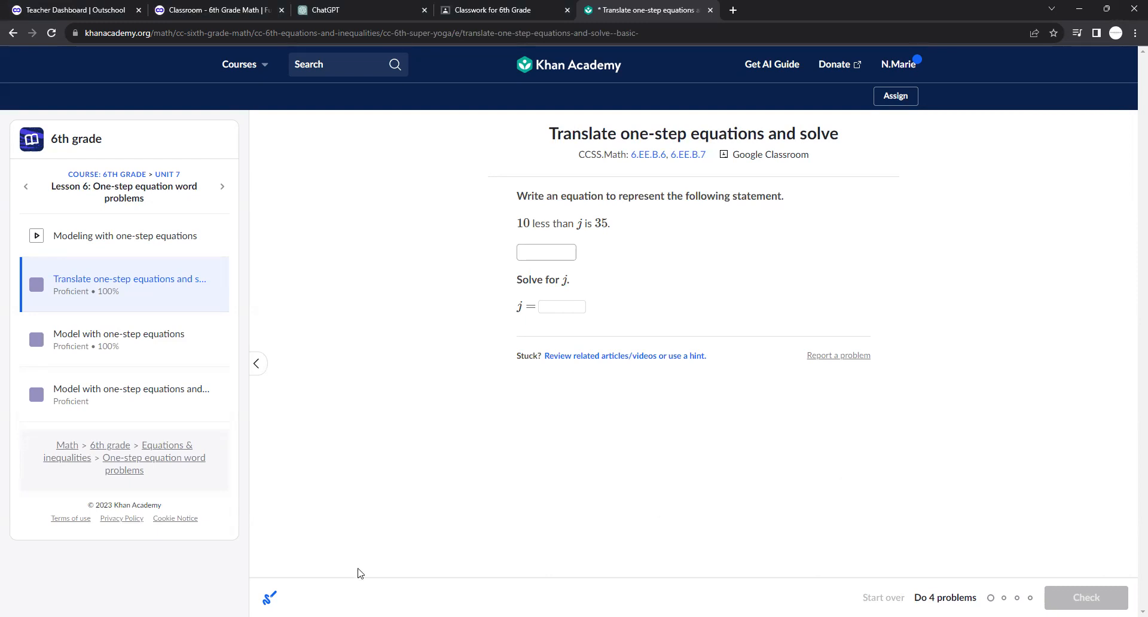
mouse_move(661, 569)
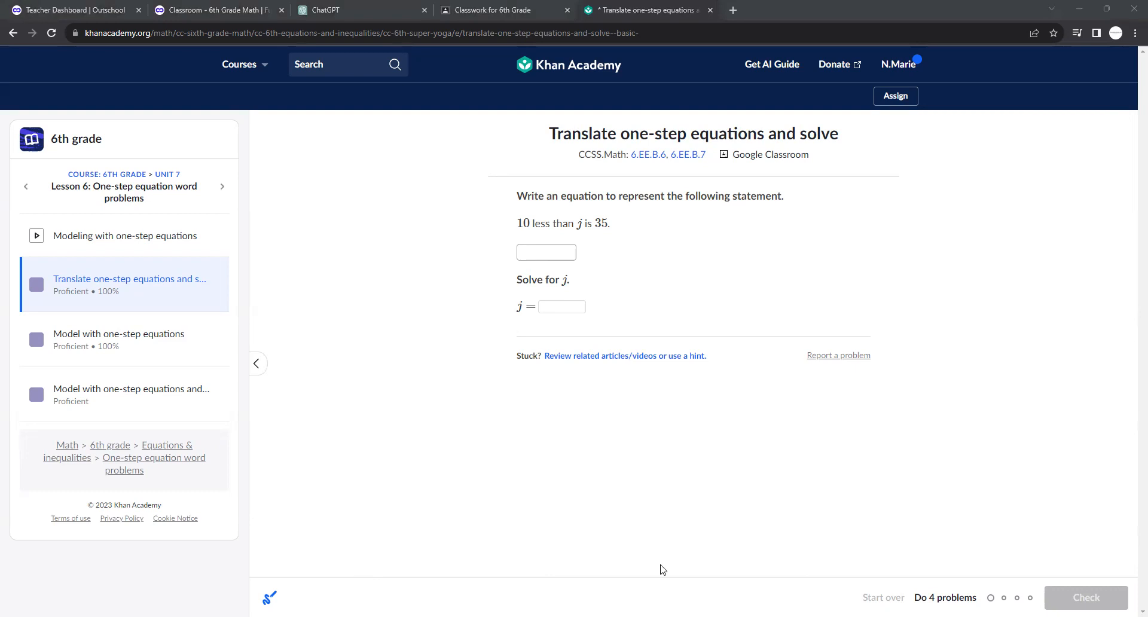
mouse_move(625, 441)
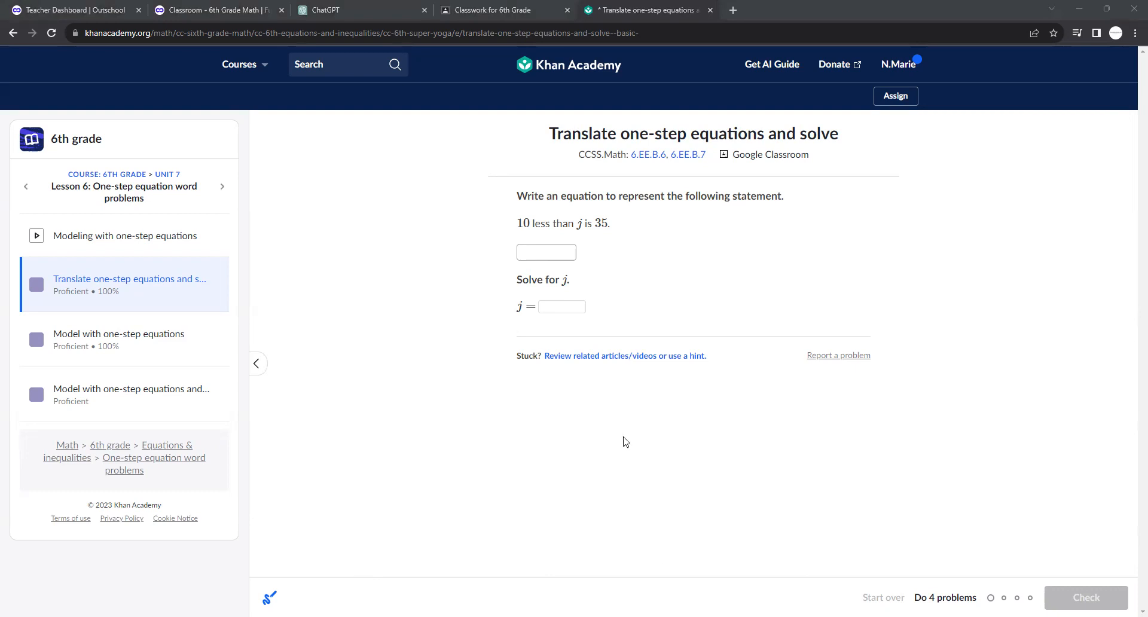
mouse_move(614, 373)
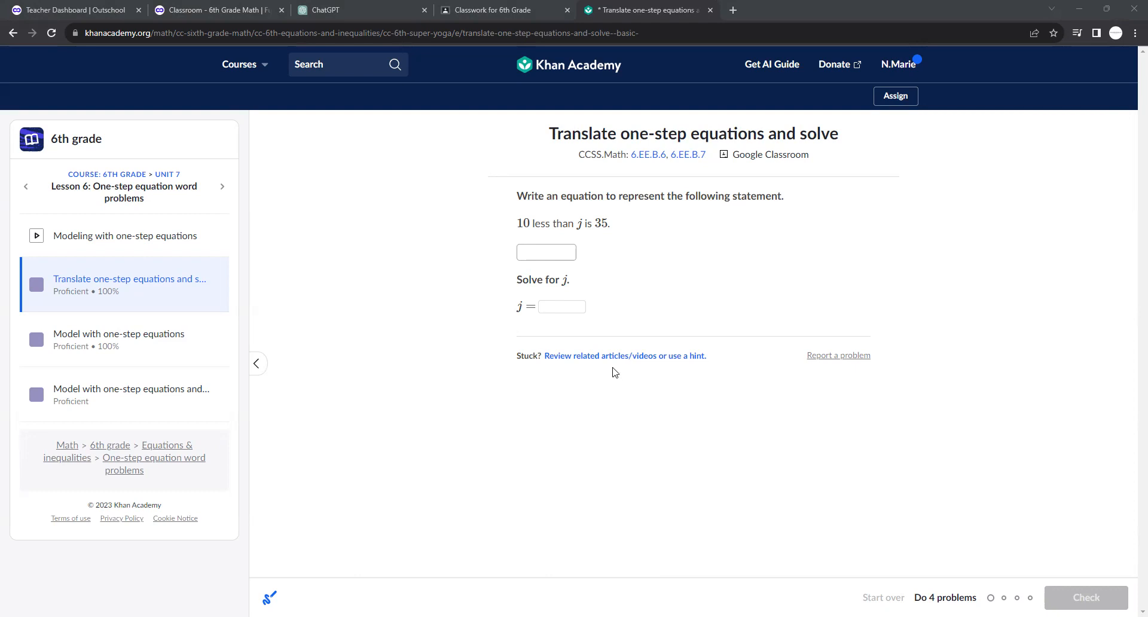
mouse_move(259, 363)
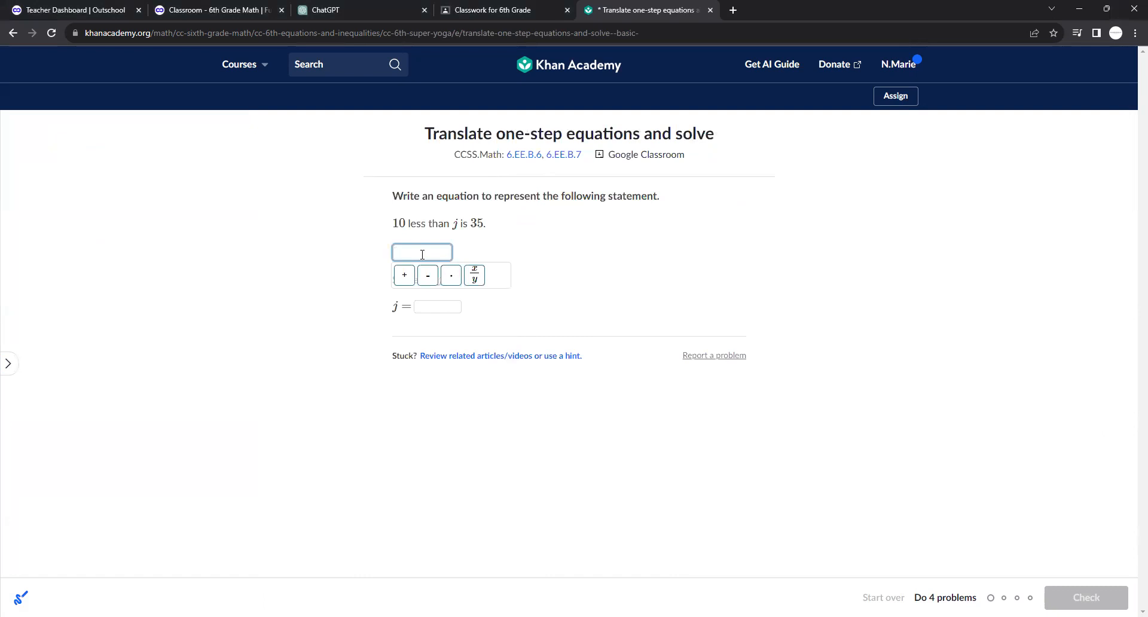
Step: Answer the first problem as j − 10 = 35 with j = 45
type("-10")
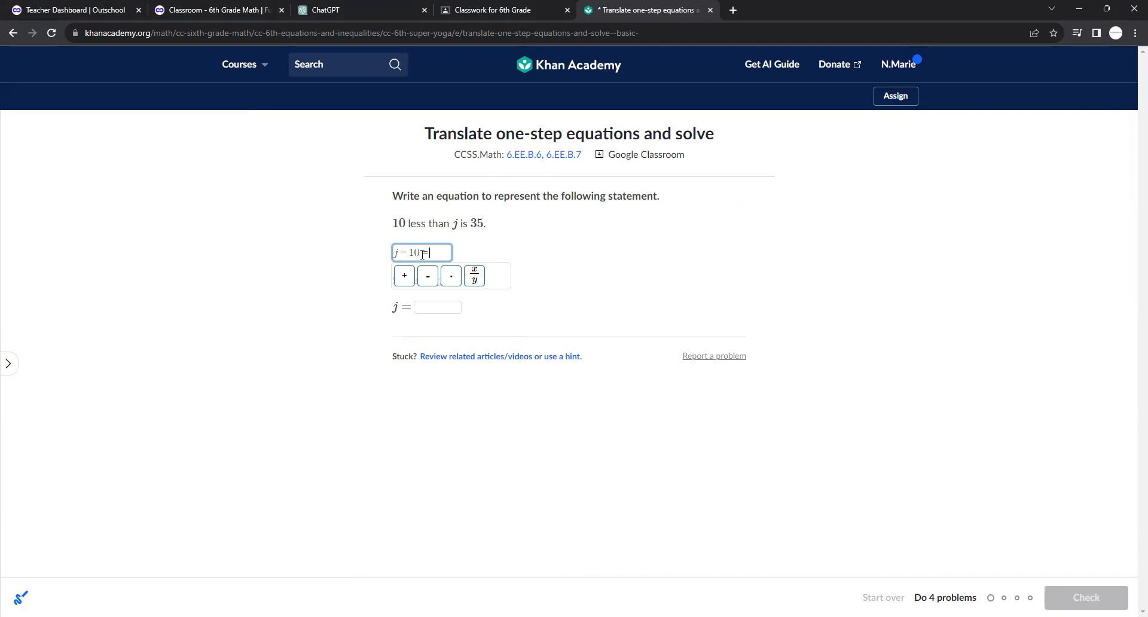
type("=35")
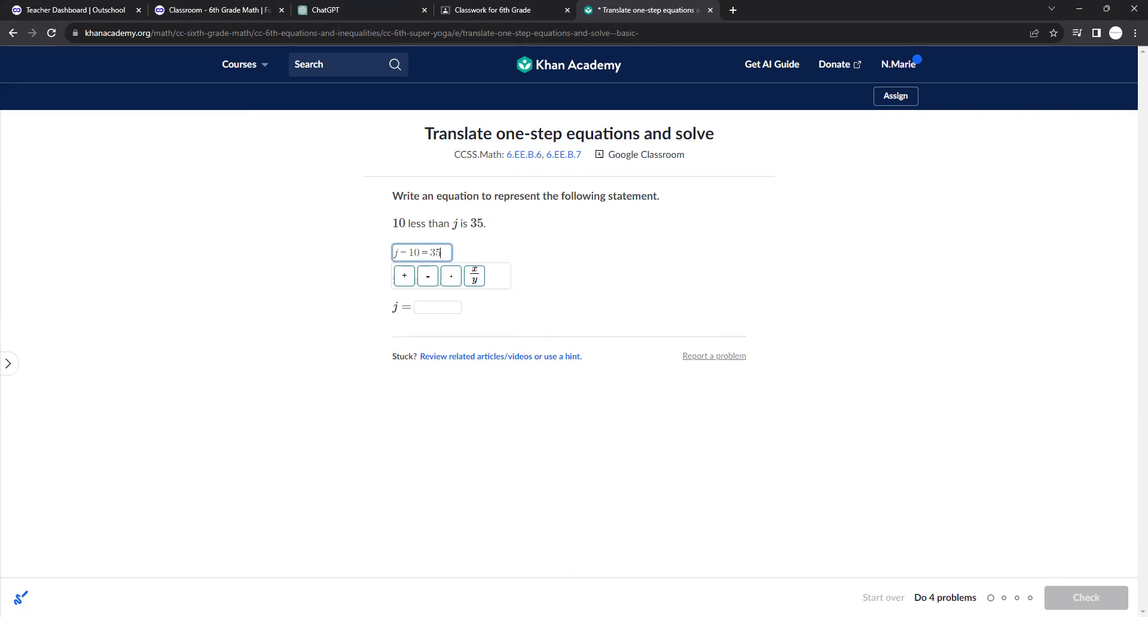
mouse_move(383, 214)
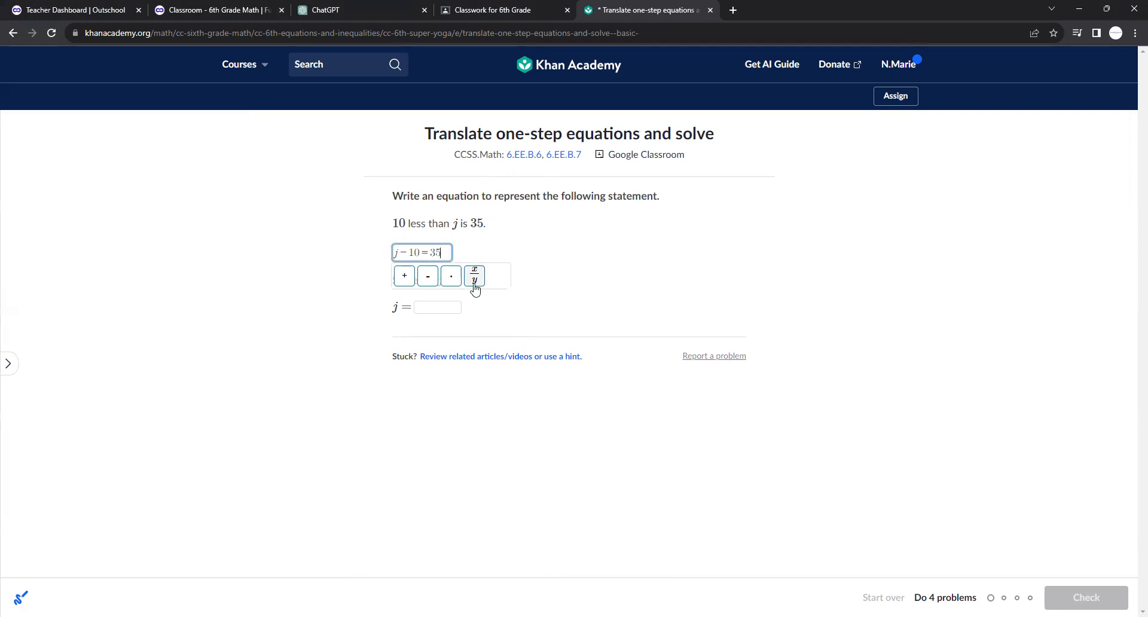
left_click(437, 306)
type("45")
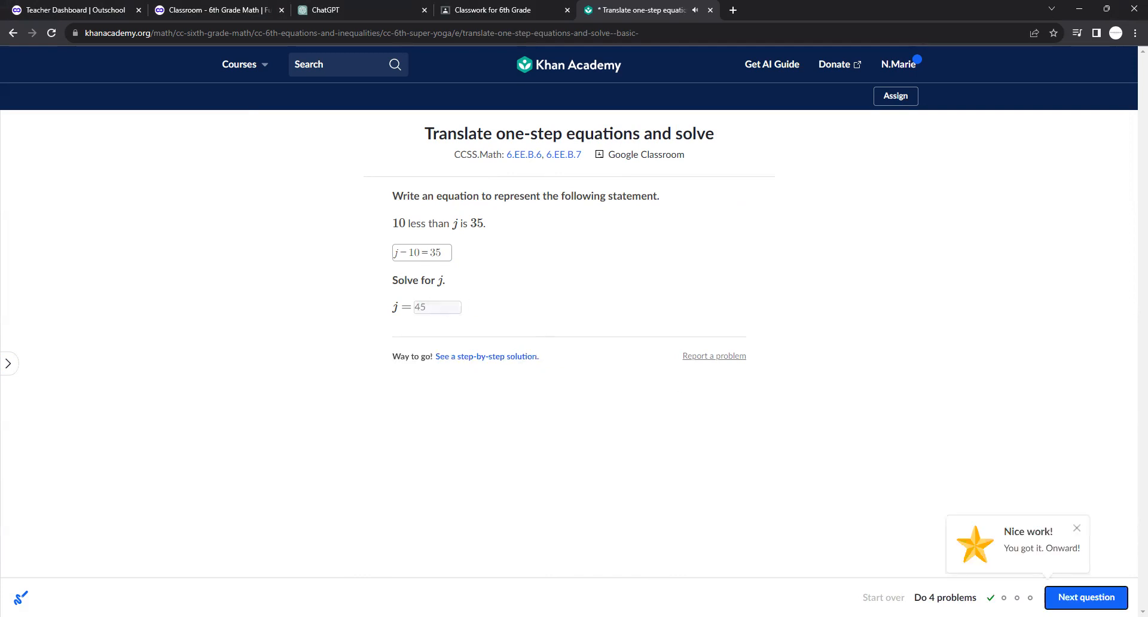
left_click(1086, 596)
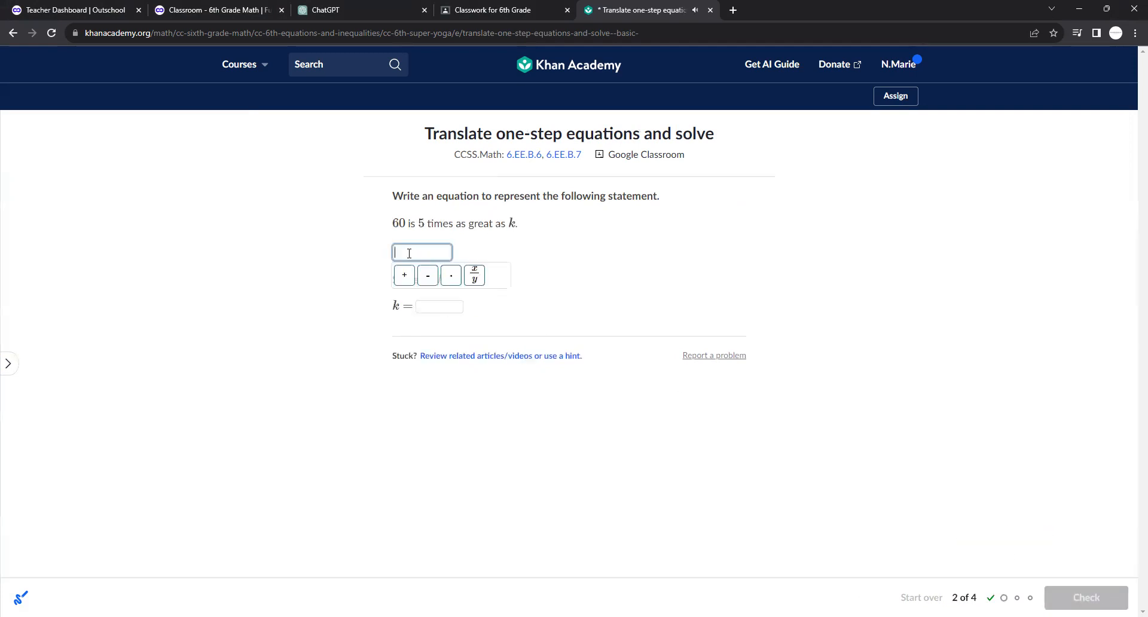
Step: Answer the second problem as 60 = 5k with k = 12
type("60")
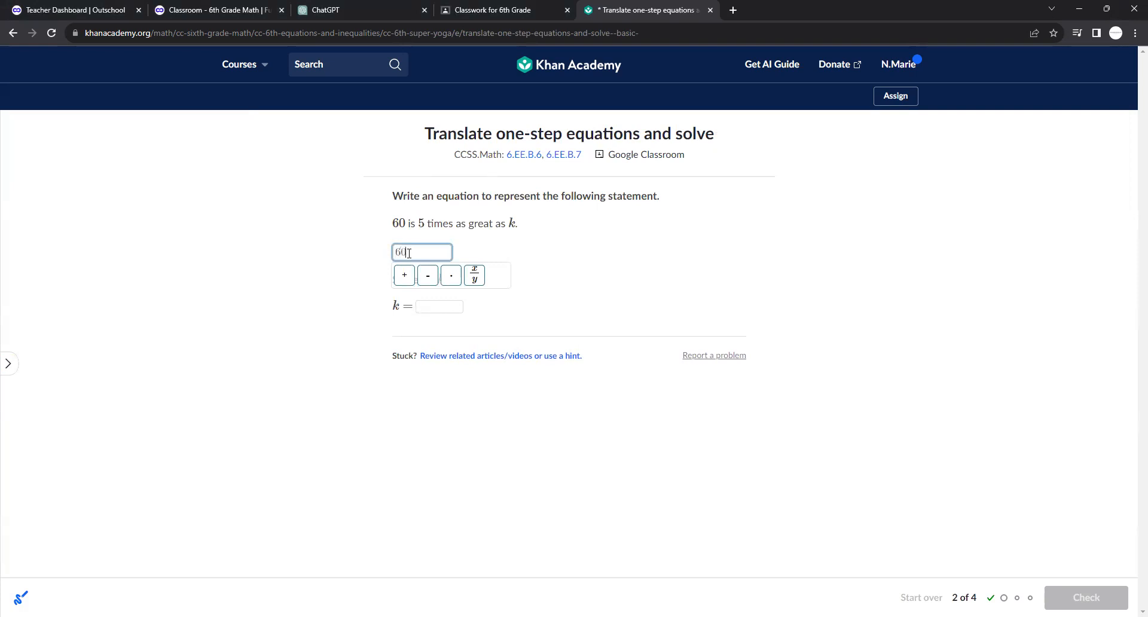
type("= 5")
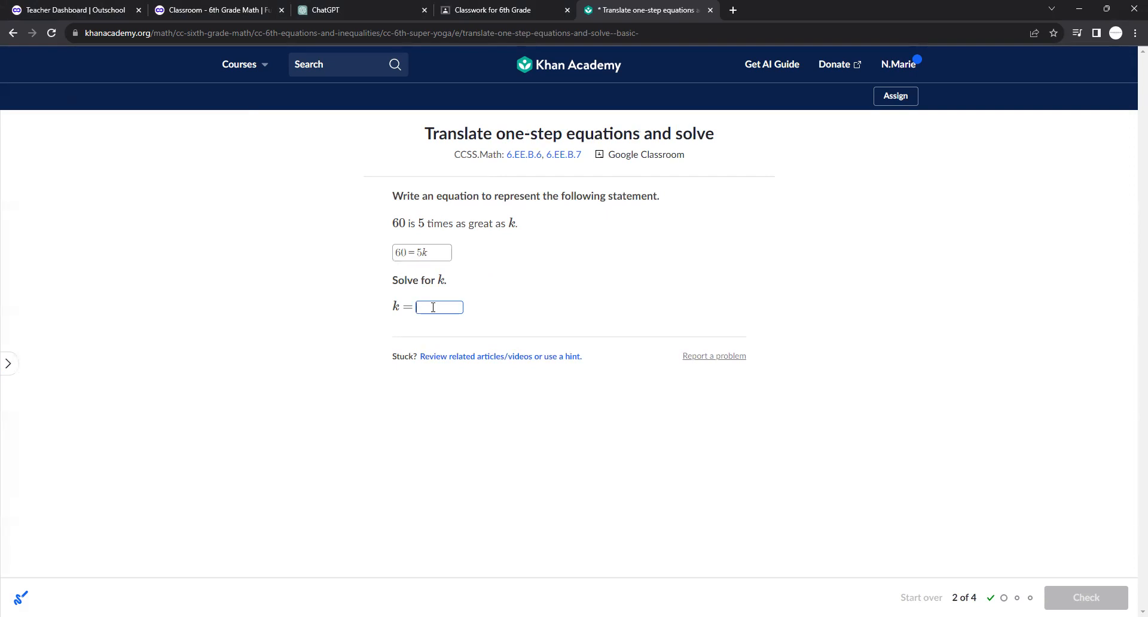
type("12")
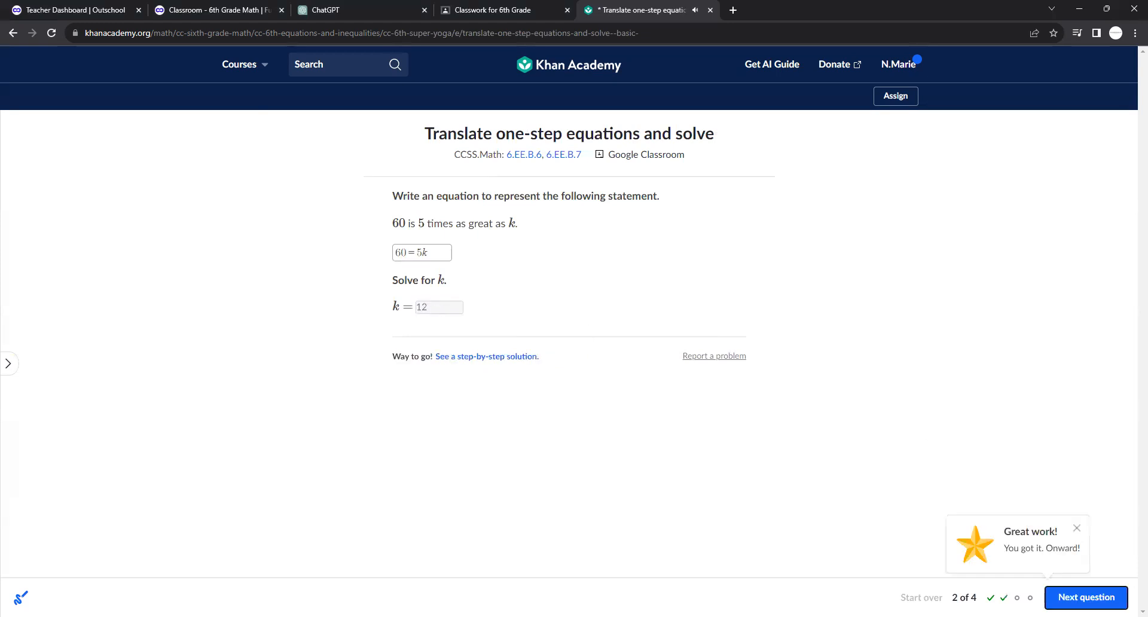
left_click(1086, 597)
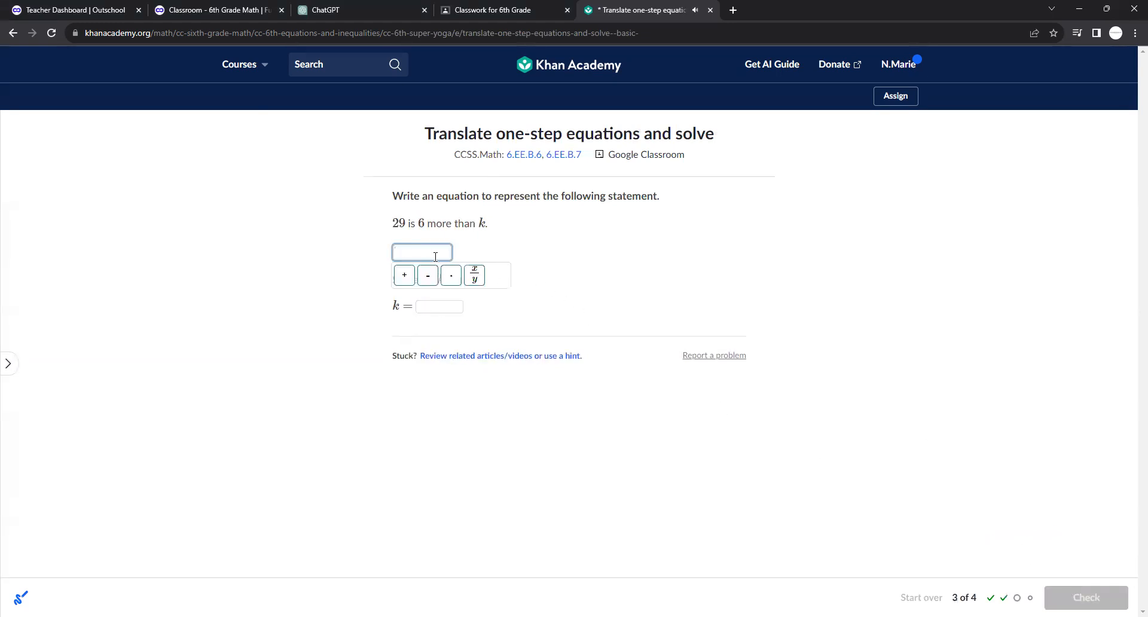
Step: Answer problem 3 as 29 = k + 6 with k = 23 and advance
type("29")
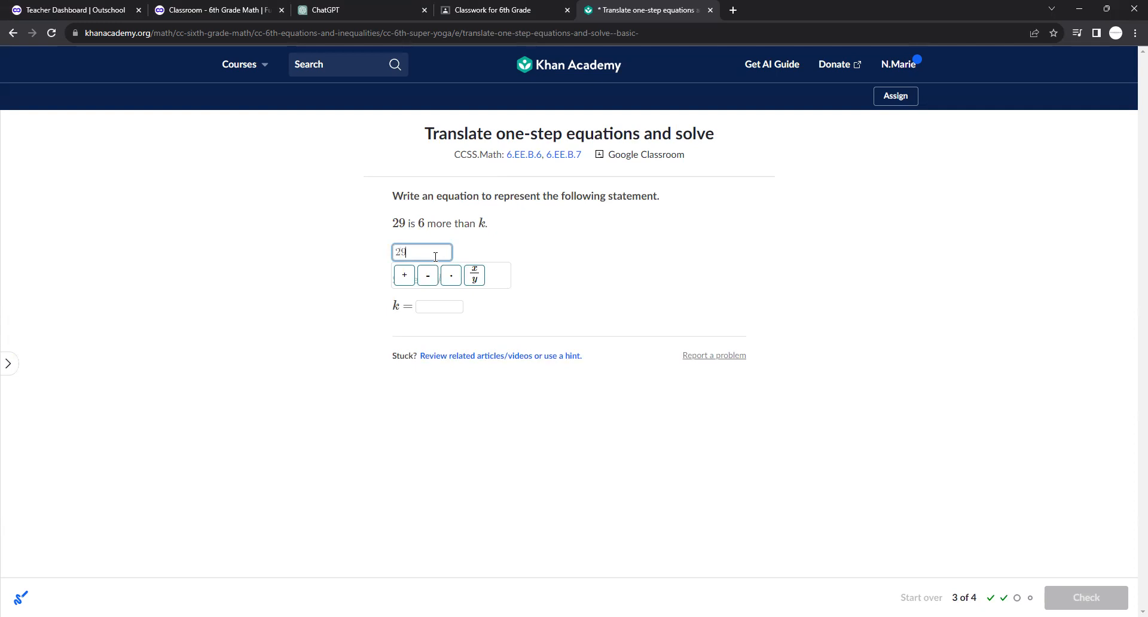
type("=")
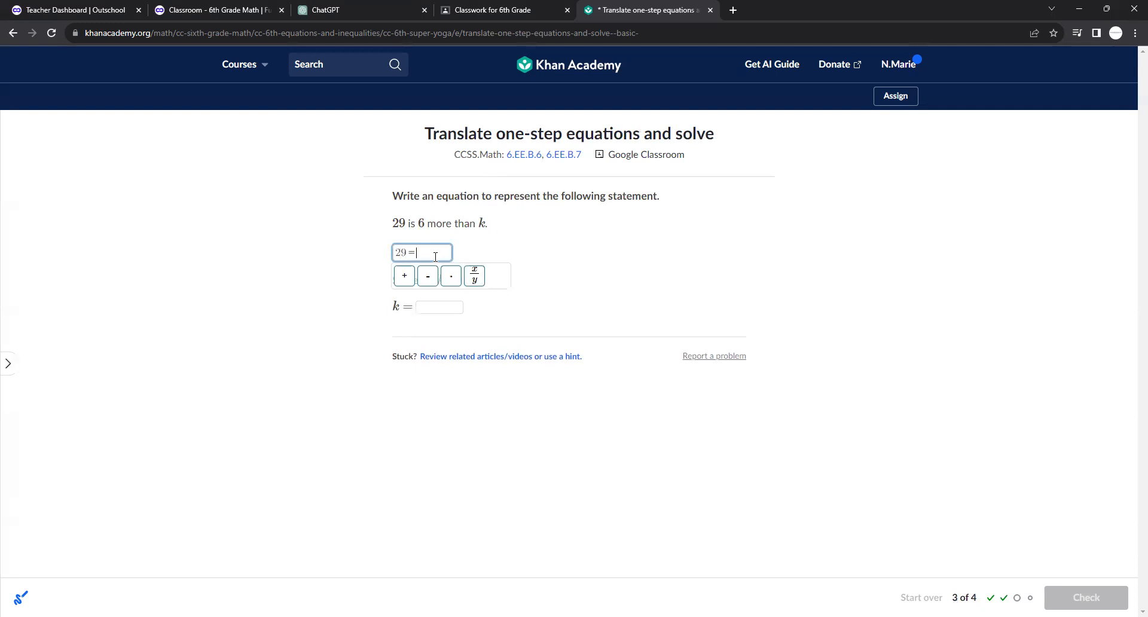
type("6 +")
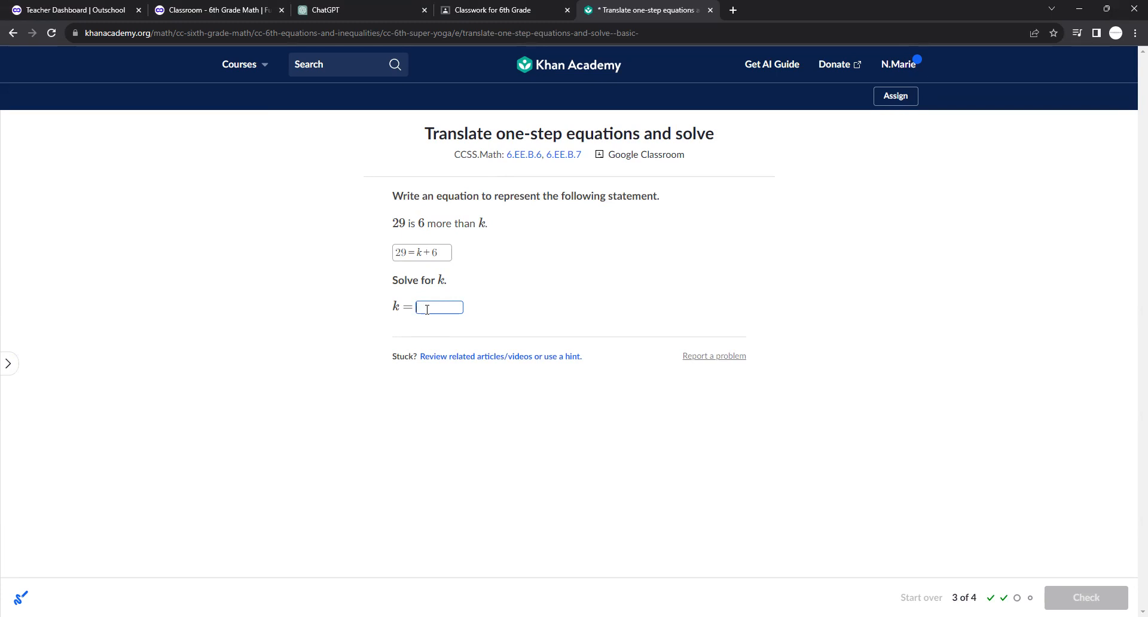
type("23")
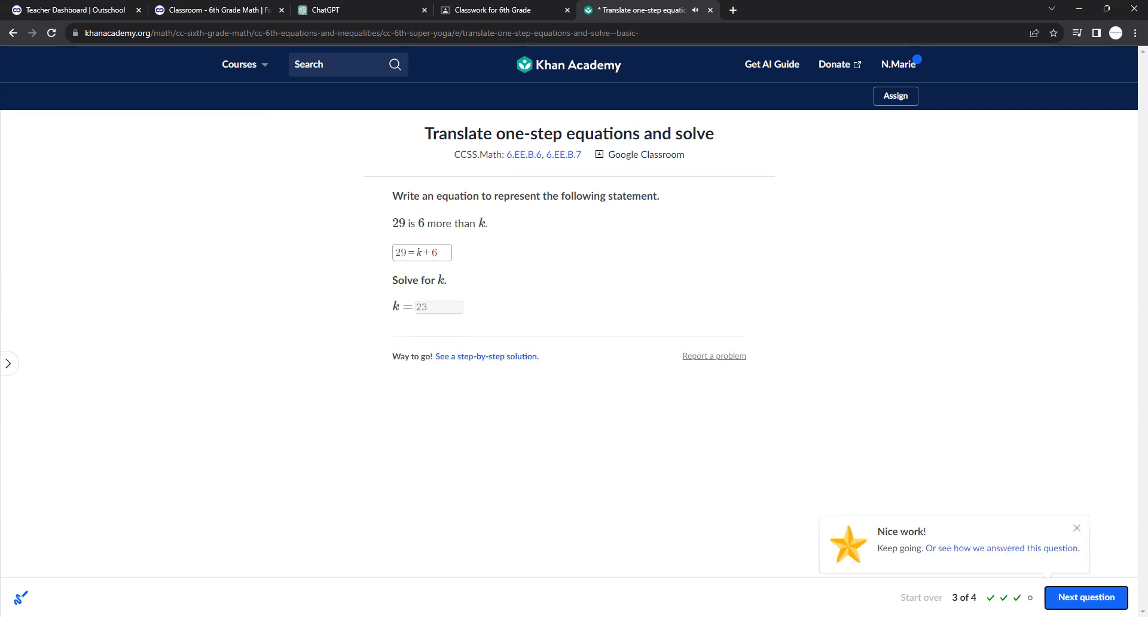
left_click(1086, 597)
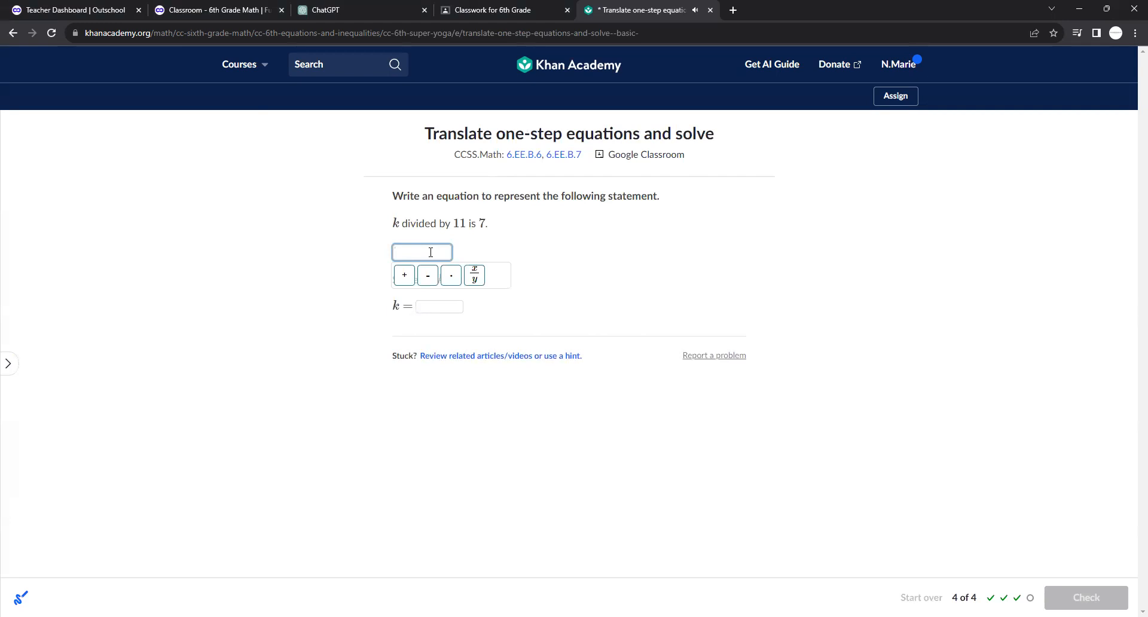
Step: Answer the fourth problem as k/11 = 7 with k = 77 and submit it
type("11")
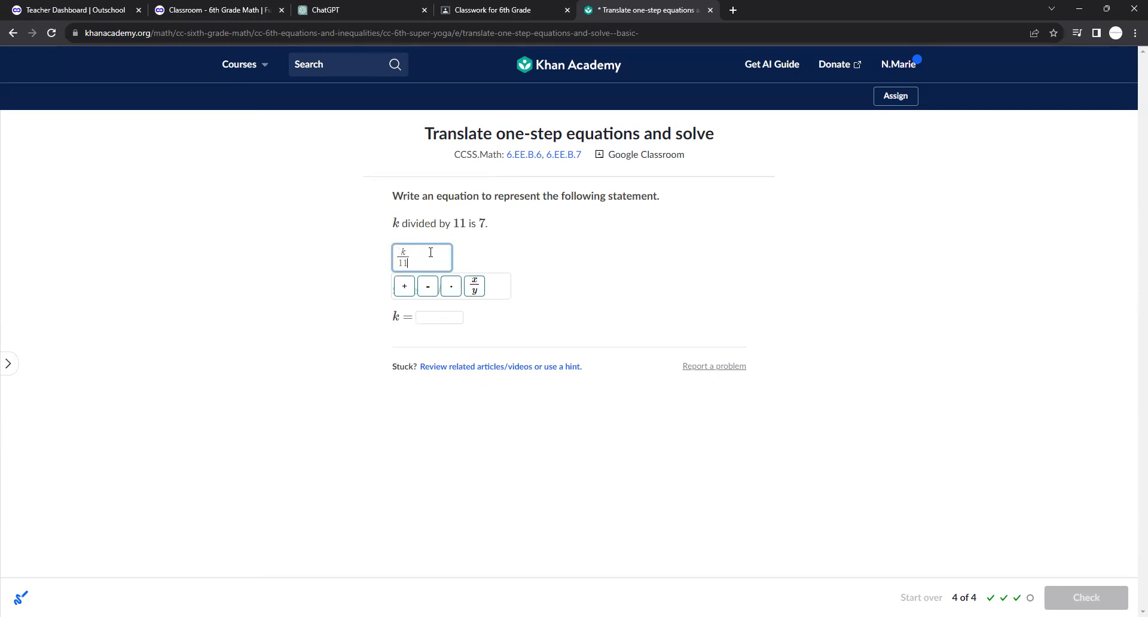
type("=7")
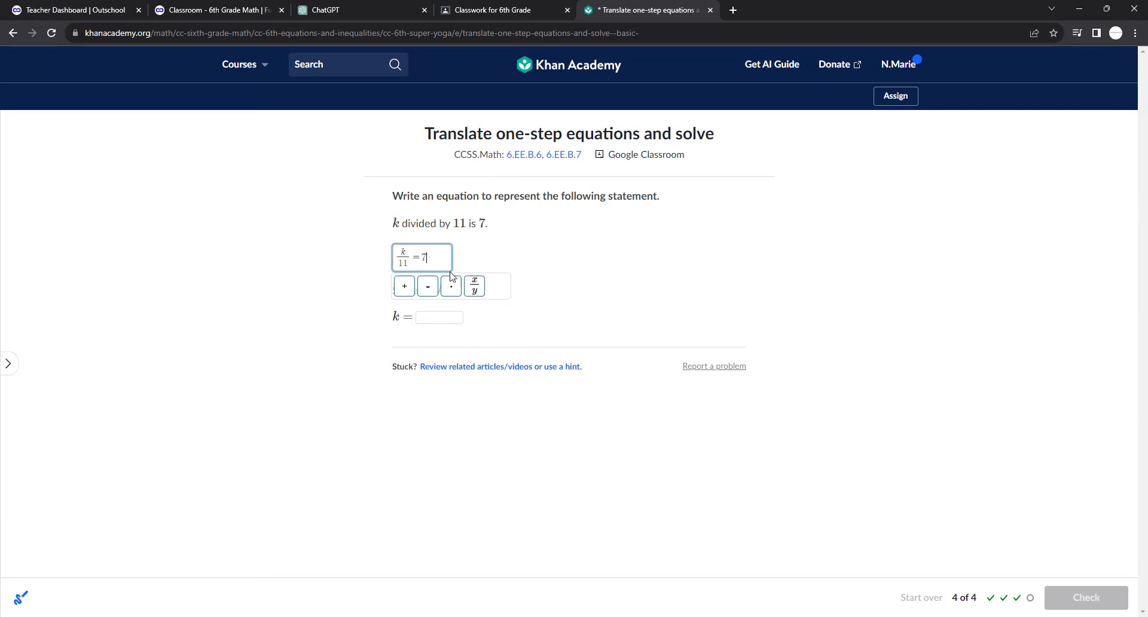
type("77")
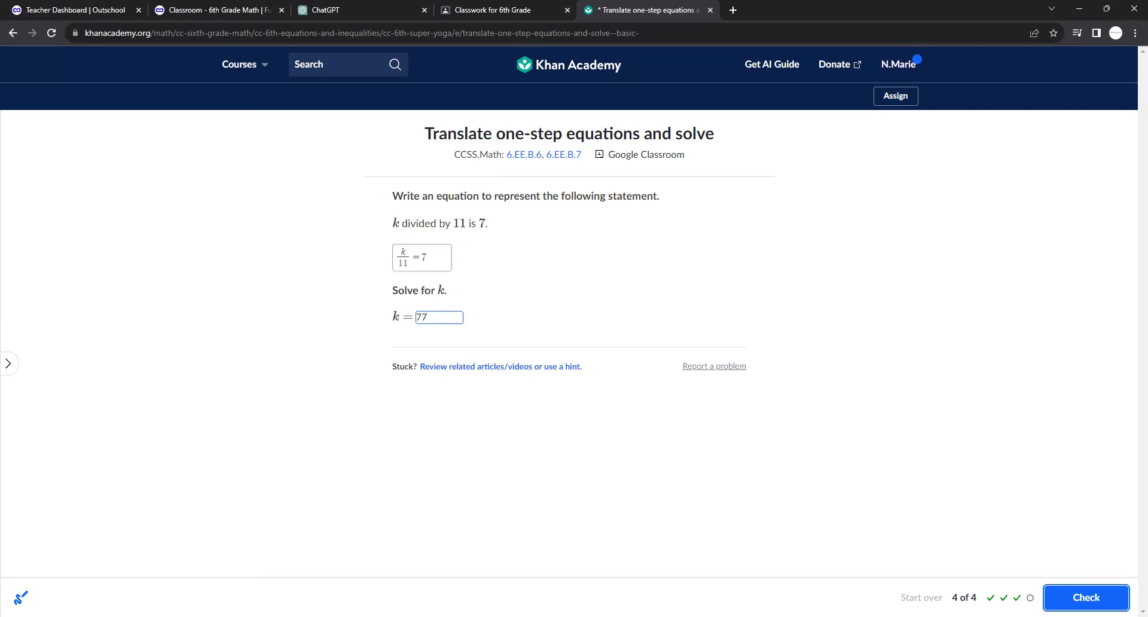
left_click(1085, 597)
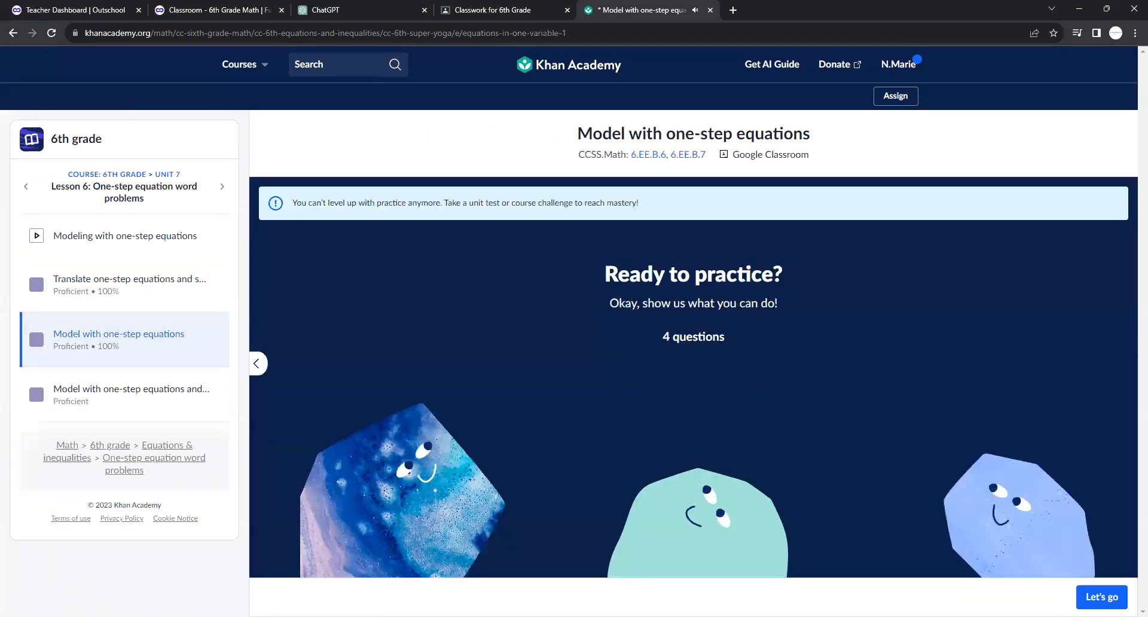
Step: Answer the video game question as 25 + m = 65 and advance to question 2
left_click(1101, 596)
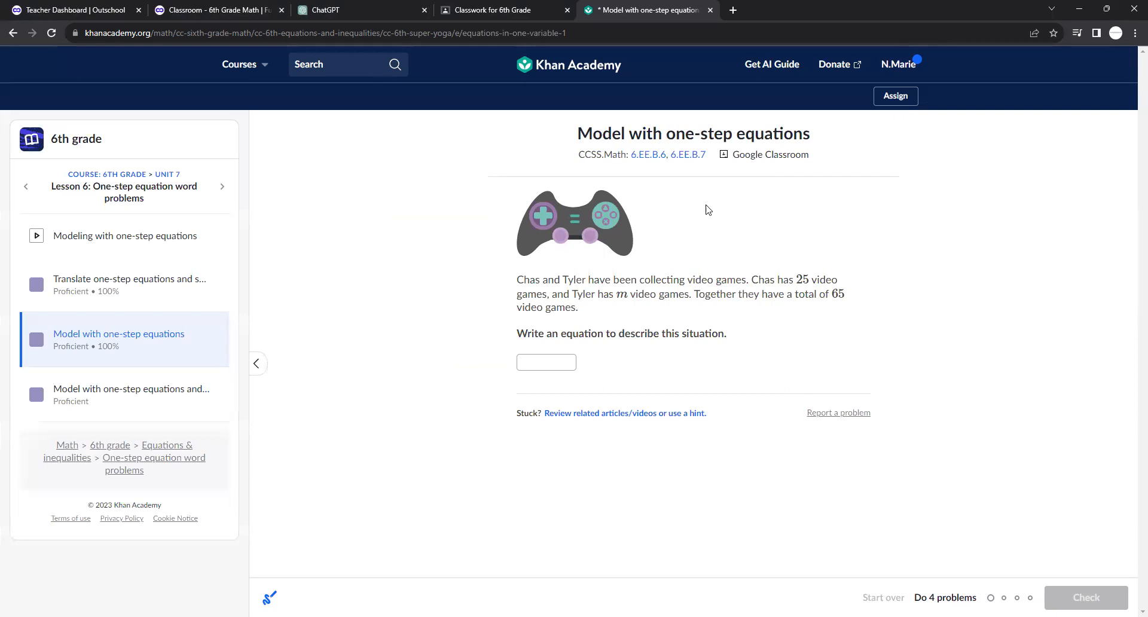
left_click(545, 362)
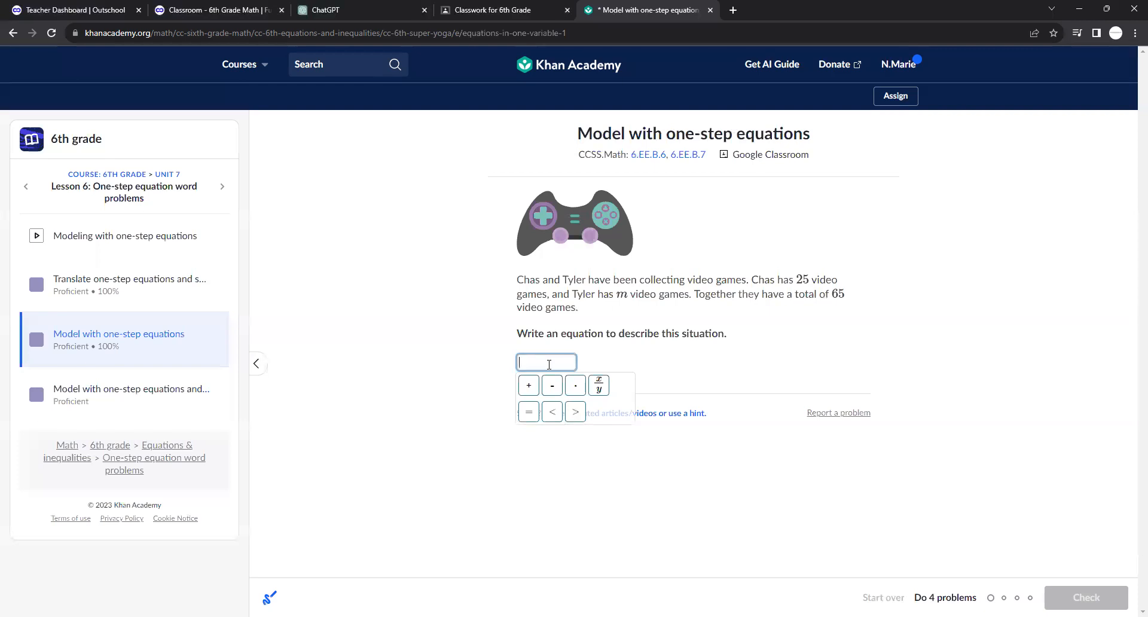
type("25")
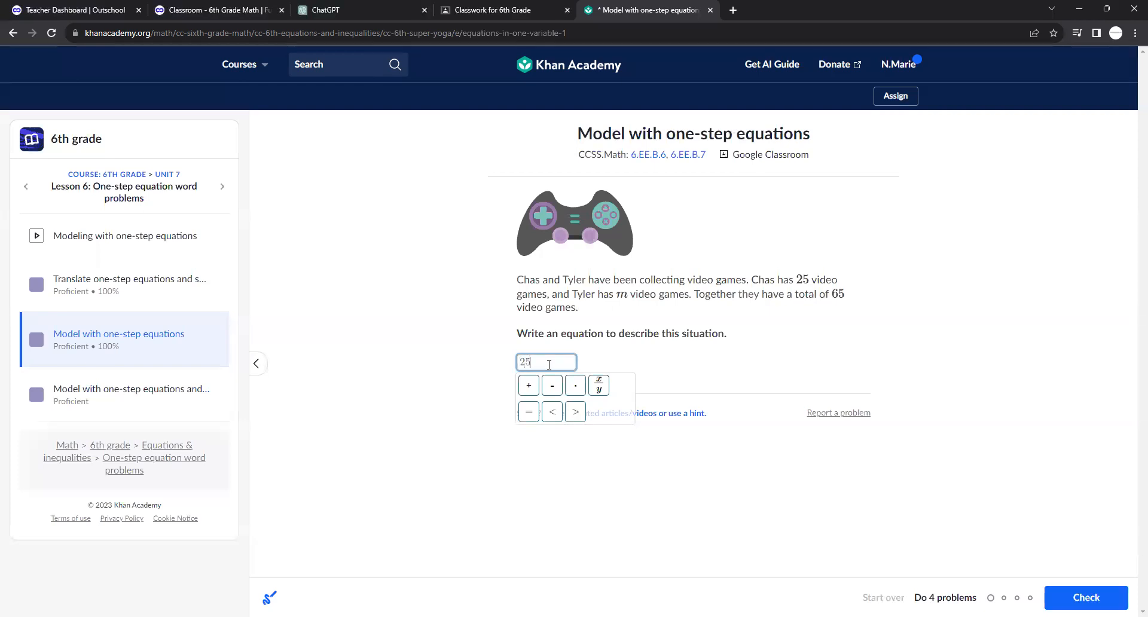
left_click(1086, 597)
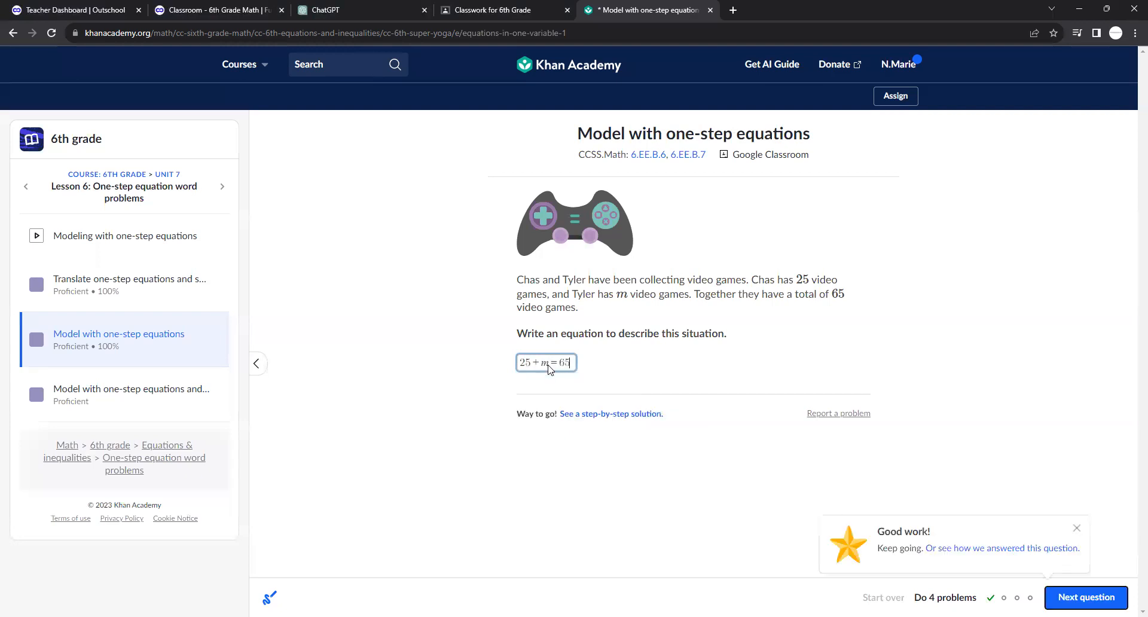
left_click(1085, 597)
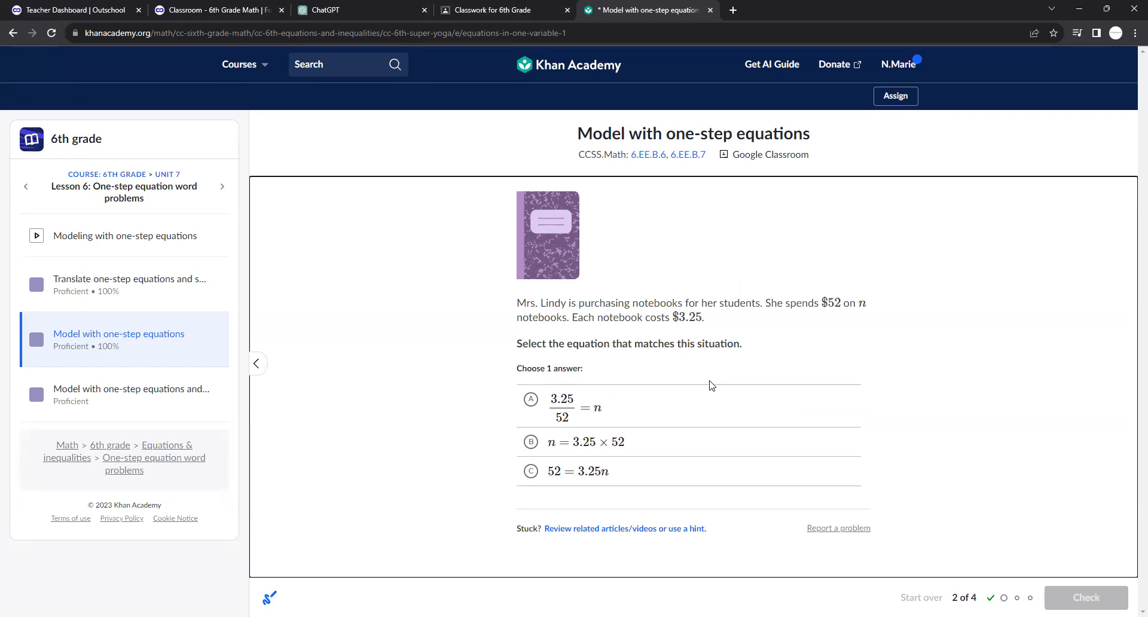
mouse_move(892, 314)
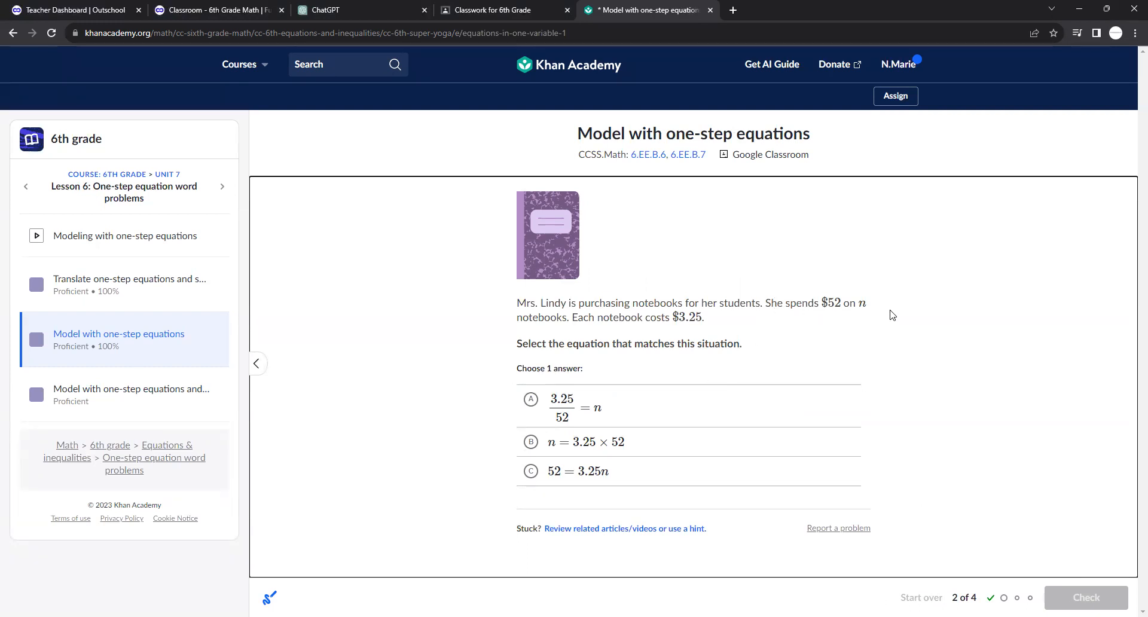
mouse_move(614, 308)
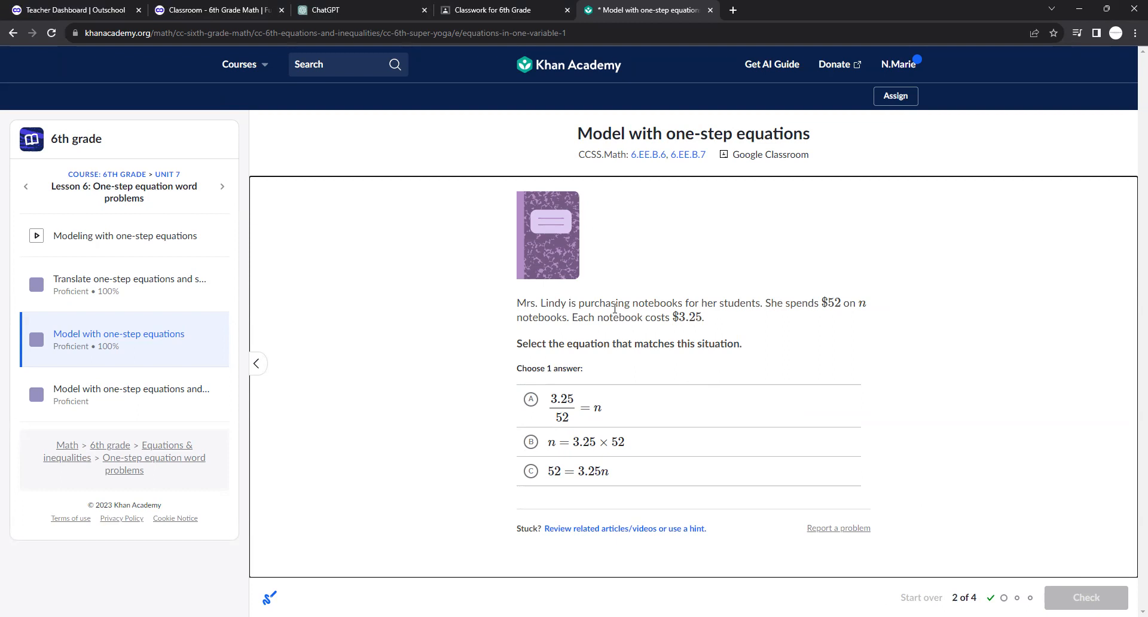
mouse_move(710, 329)
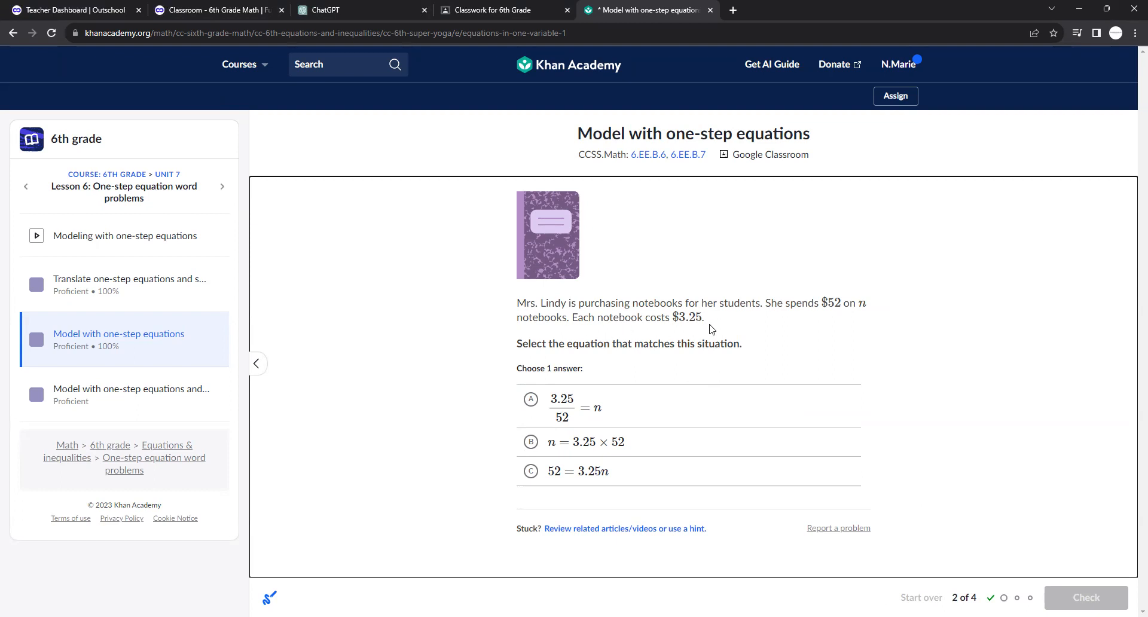
mouse_move(829, 289)
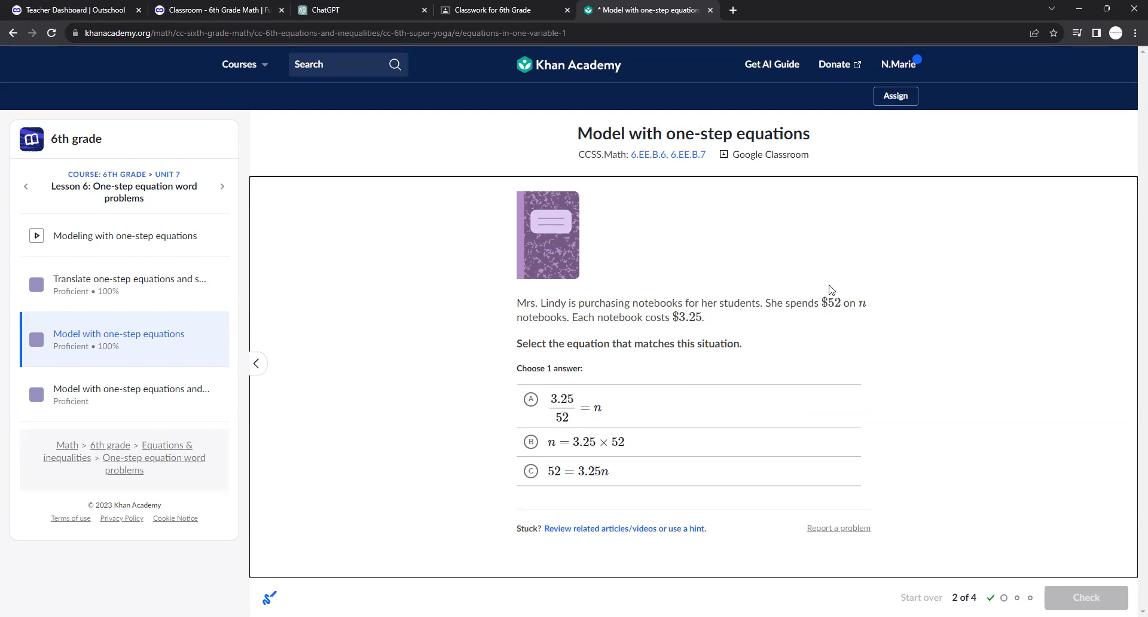
mouse_move(871, 329)
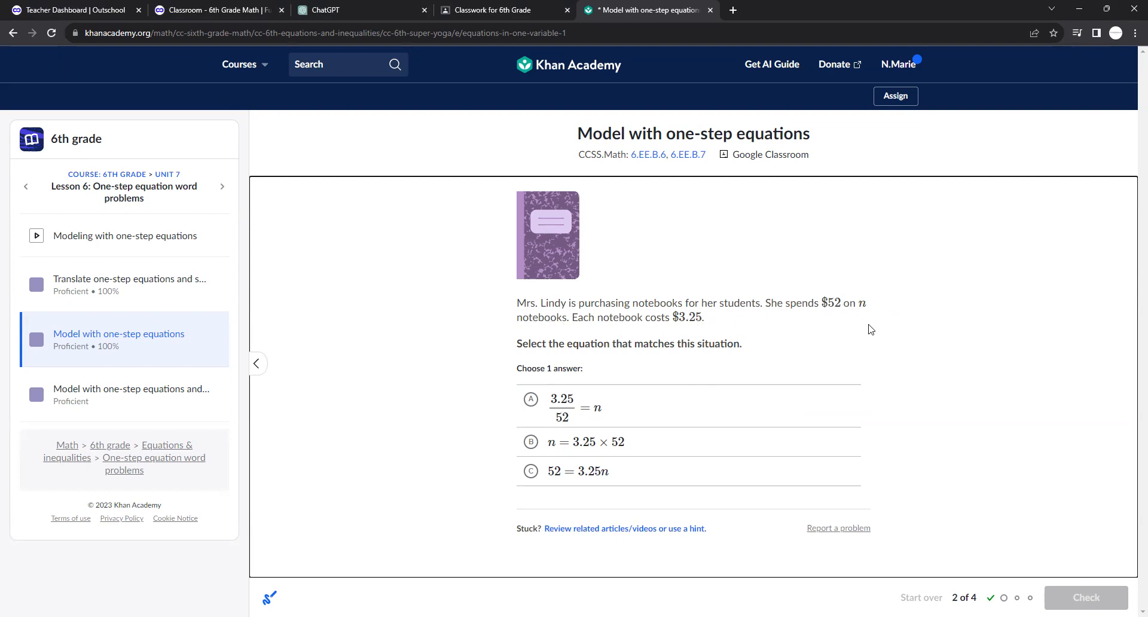
mouse_move(826, 381)
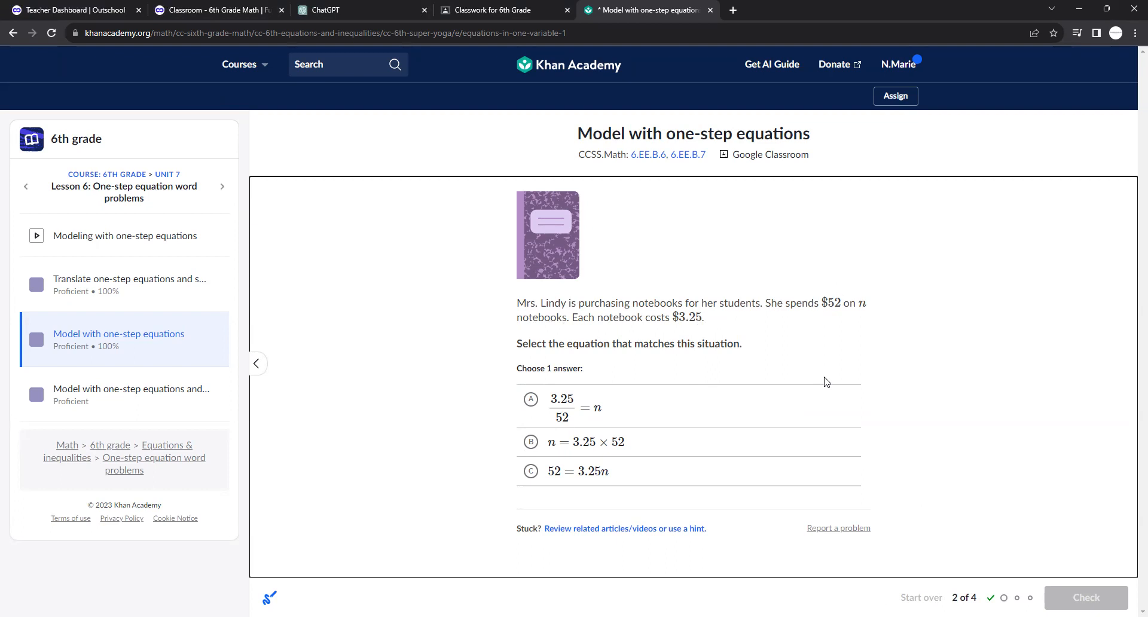
mouse_move(646, 459)
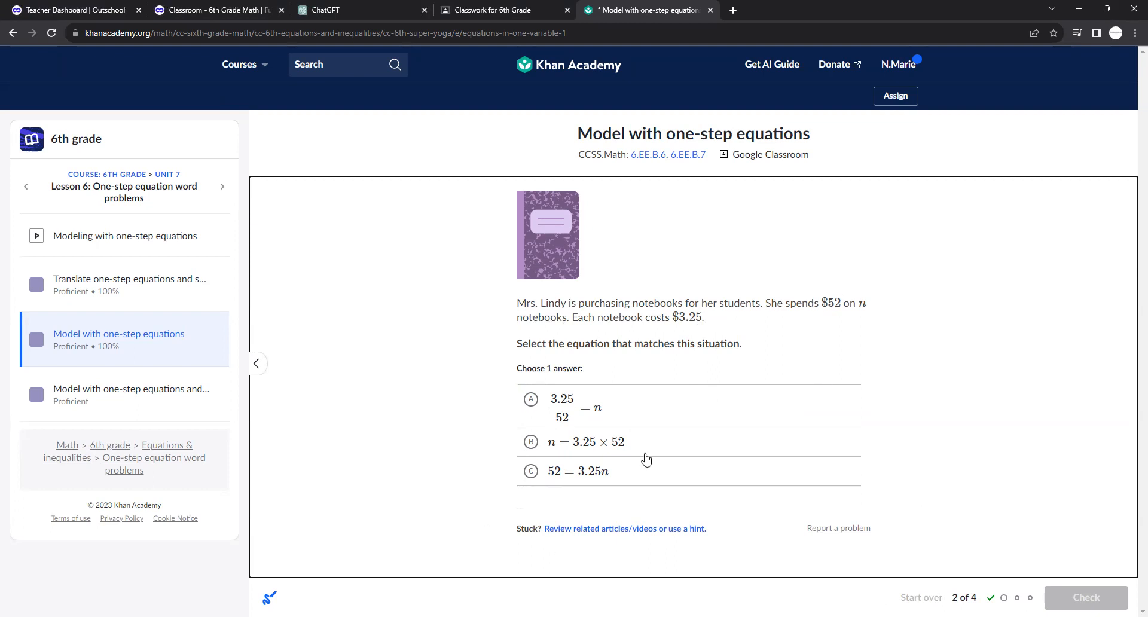
mouse_move(702, 330)
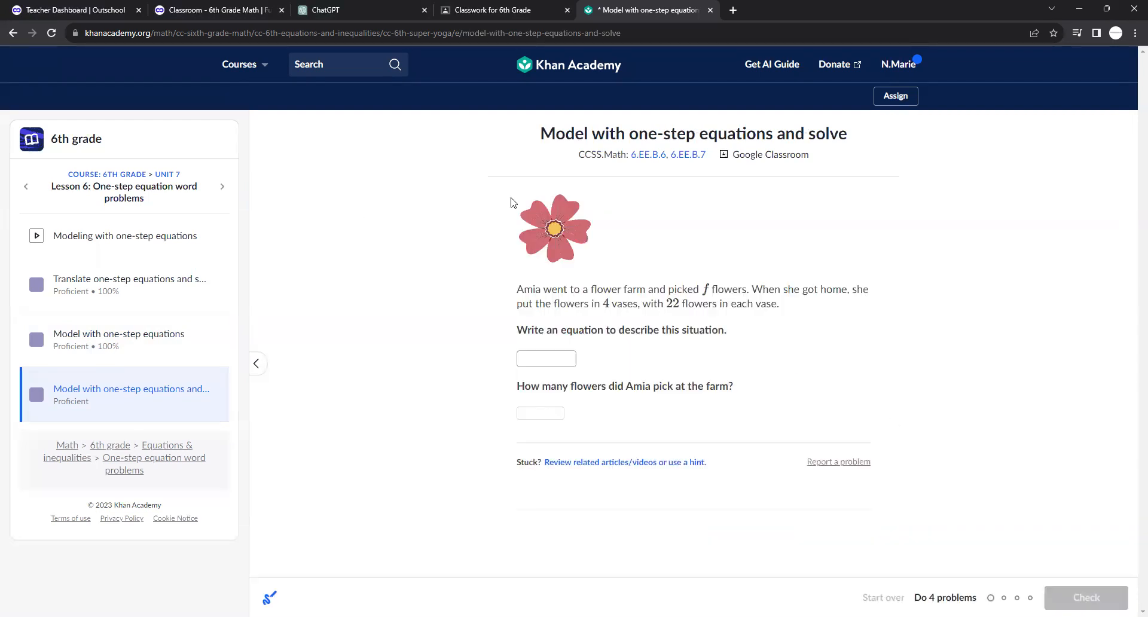
Step: Move the lesson navigation to Quiz 2 and start it at question 5
left_click(222, 187)
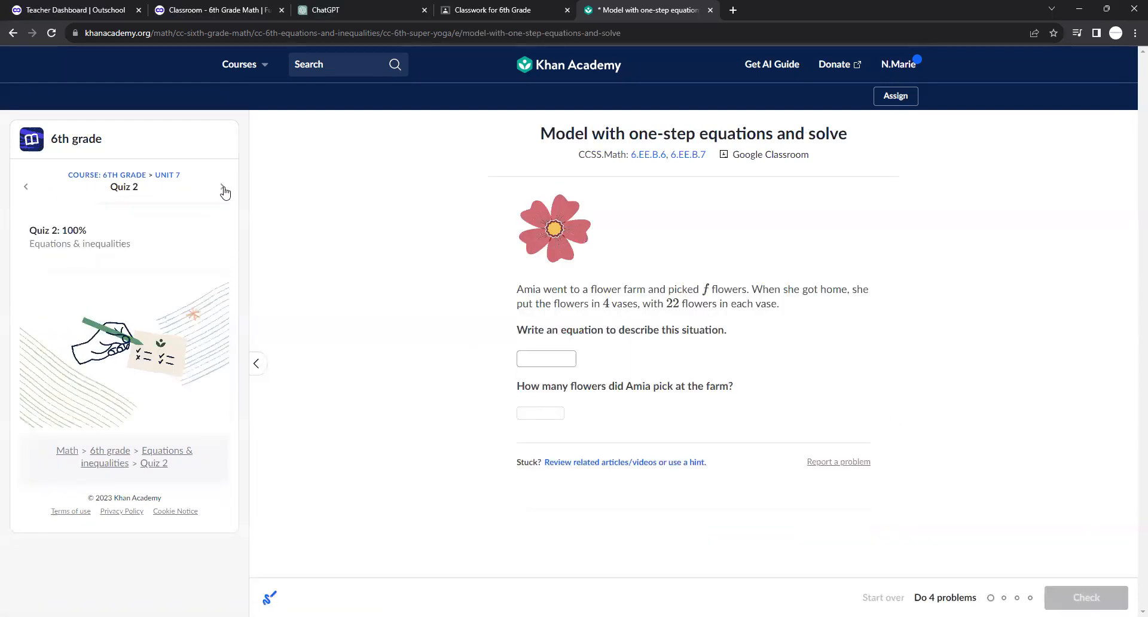
left_click(223, 188)
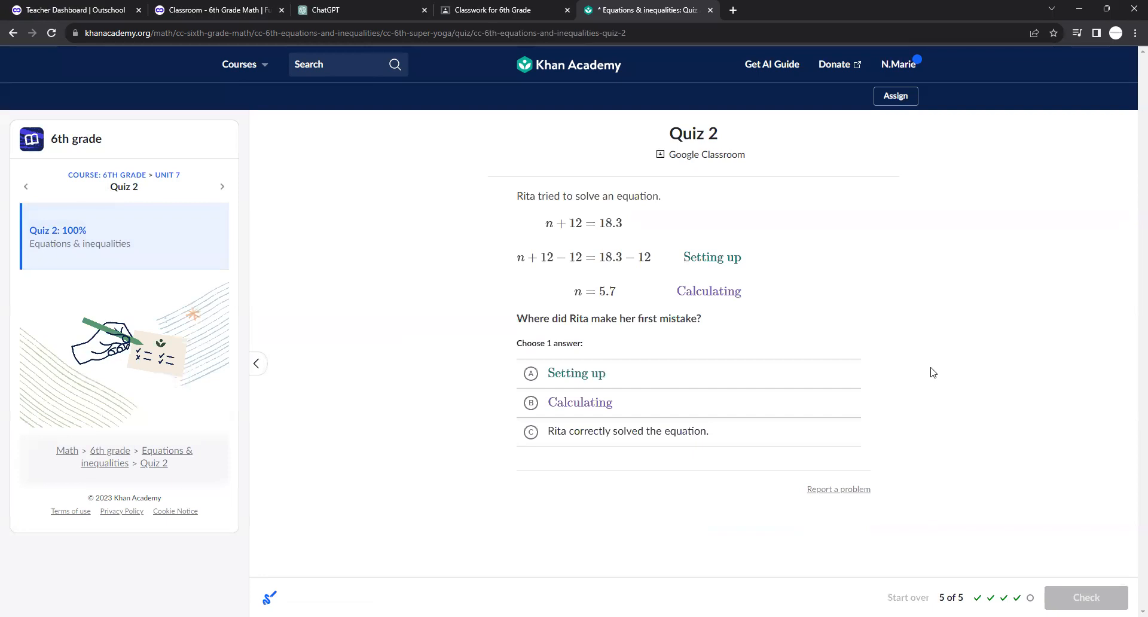
mouse_move(582, 347)
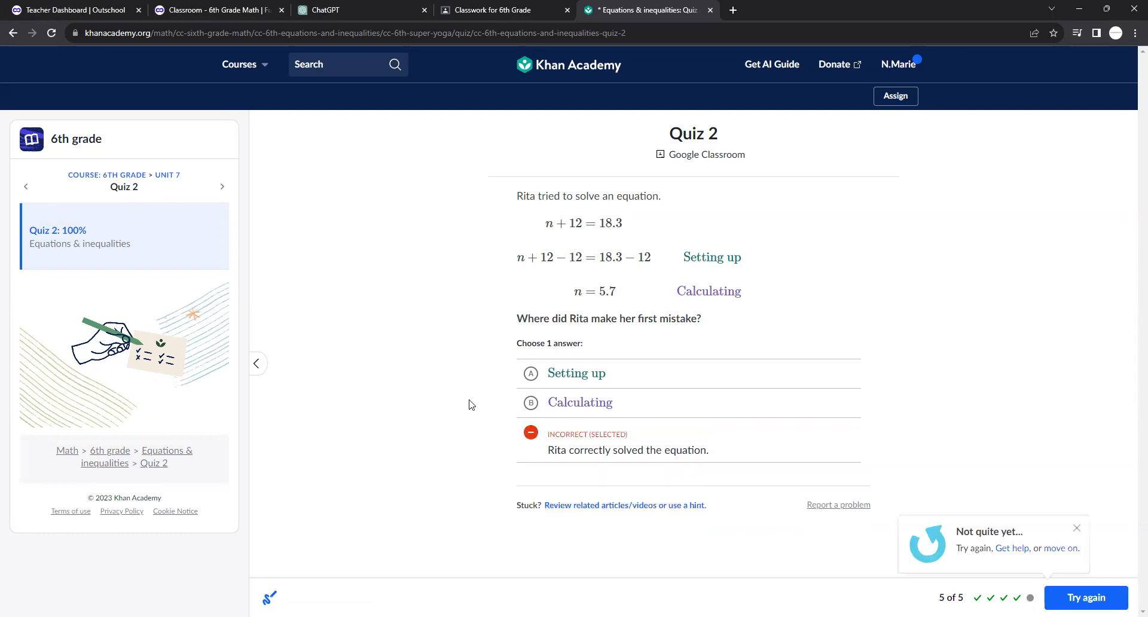
Step: Answer Rita's first mistake as Calculating after the incorrect attempt
left_click(578, 402)
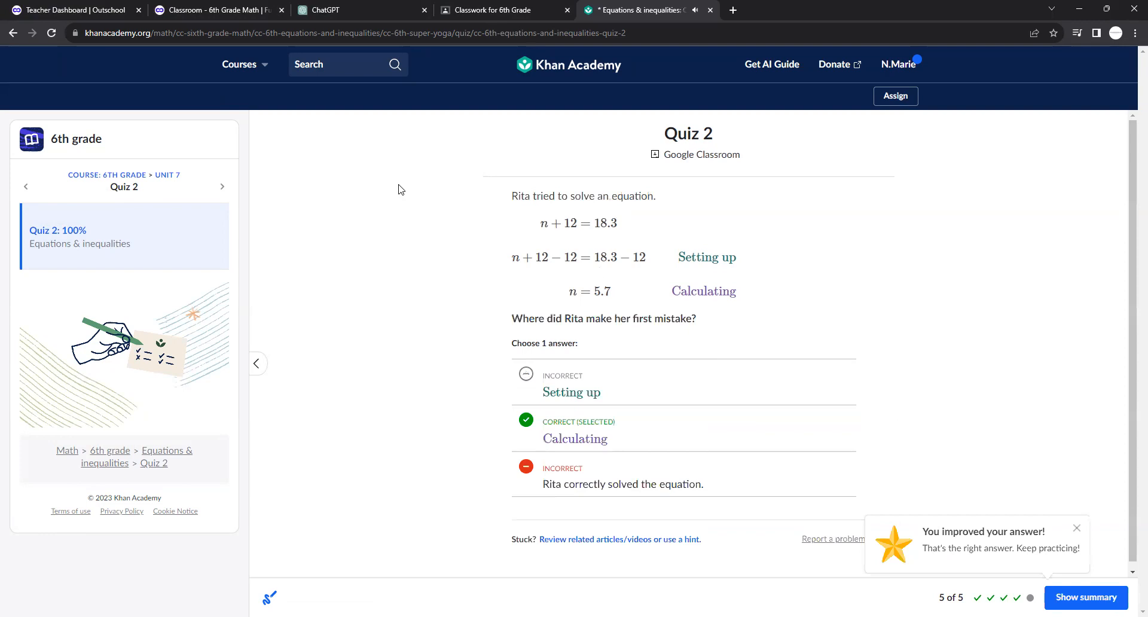
mouse_move(674, 589)
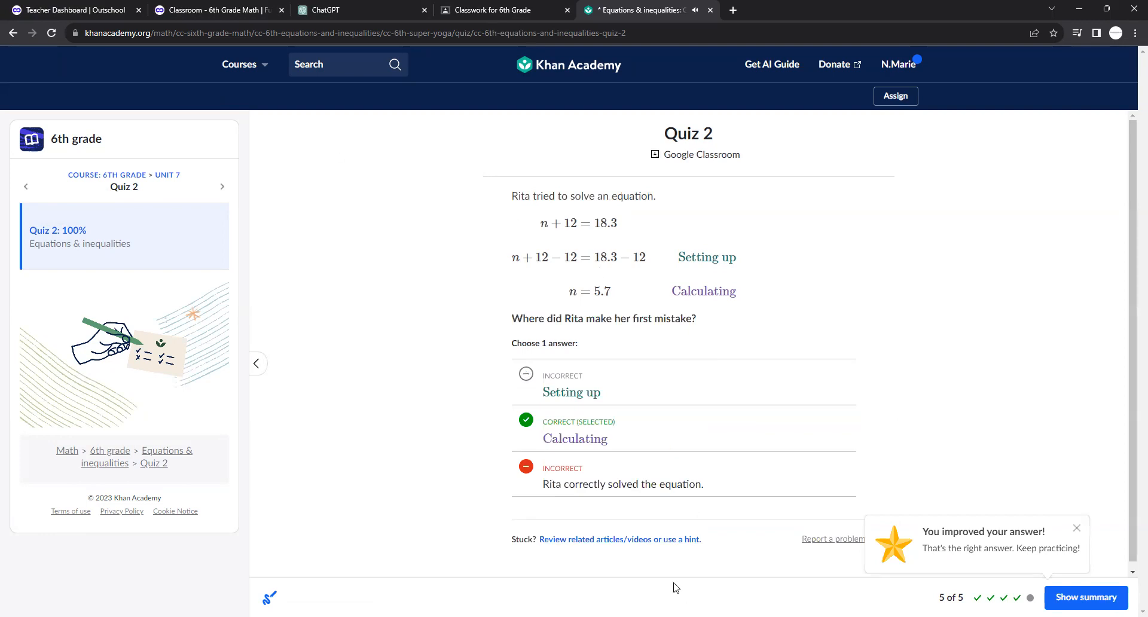
mouse_move(636, 563)
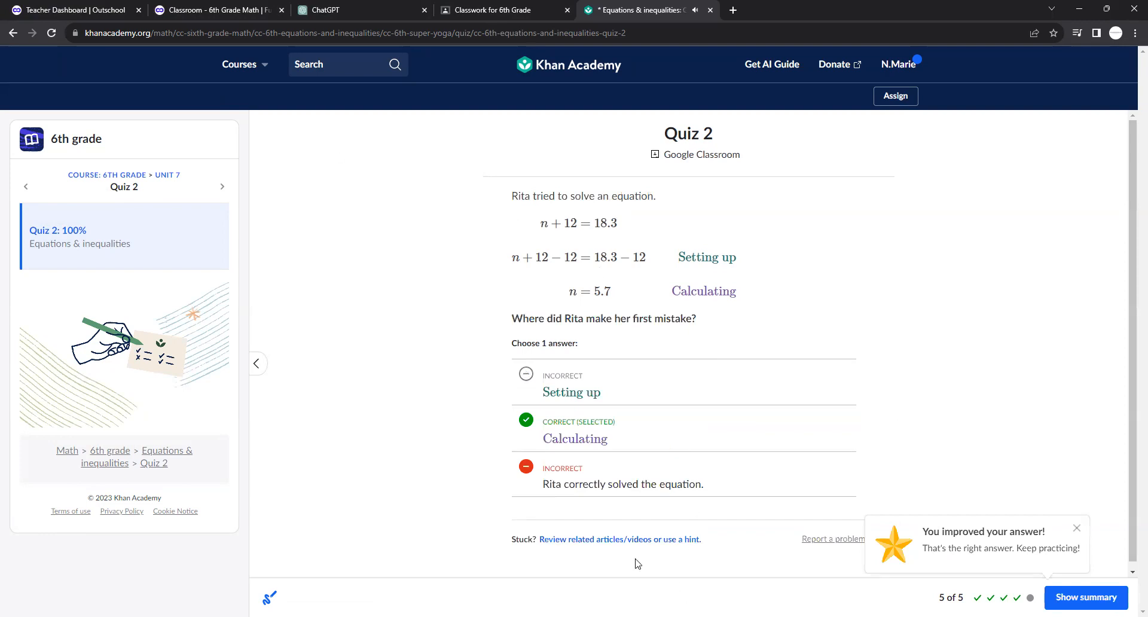